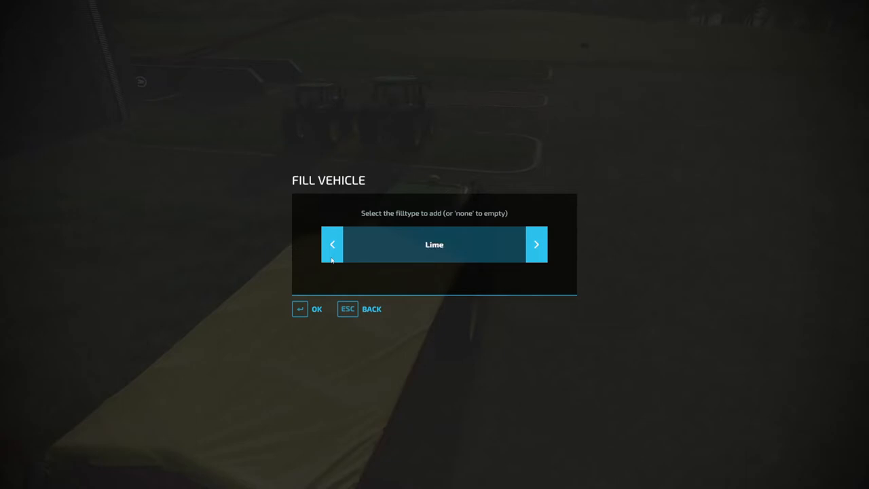
Cycle the Fill Vehicle fill type from Lime to Solid Fertilizer and back.
left_click(536, 244)
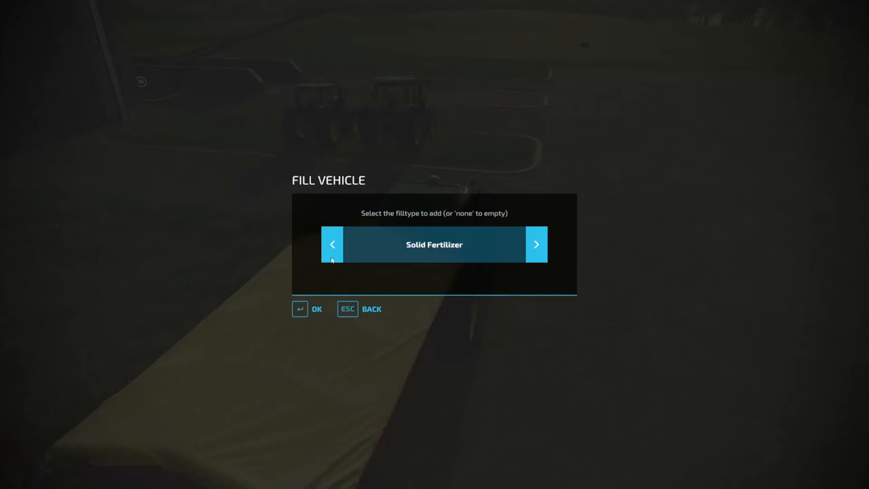
left_click(332, 244)
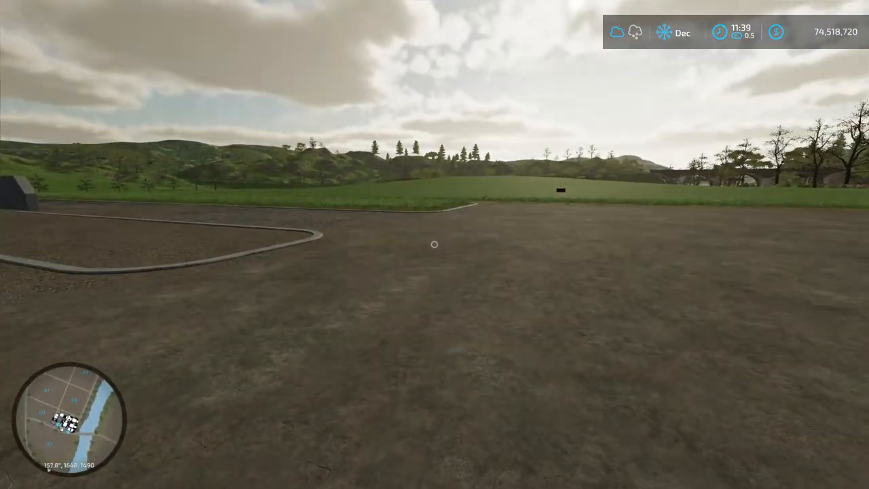
mouse_move(435, 244)
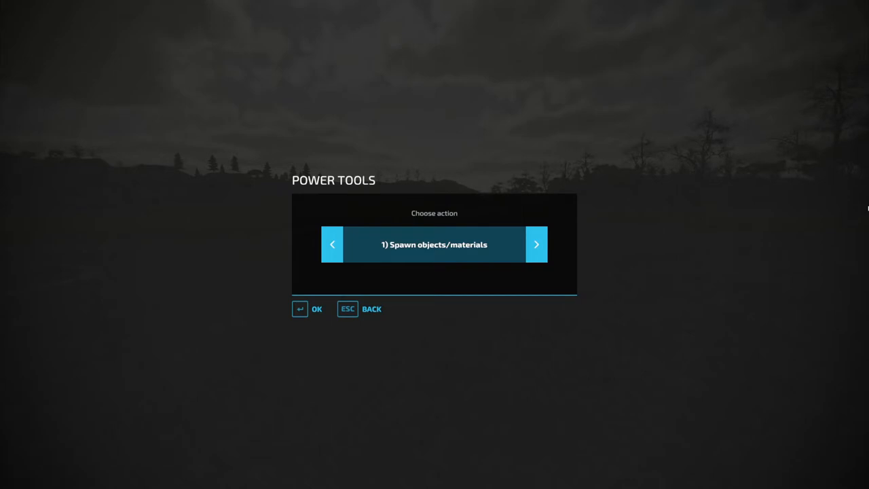
Choose Spawn objects/materials and step back from Bale [Straw] to 1) Pallet.
left_click(317, 308)
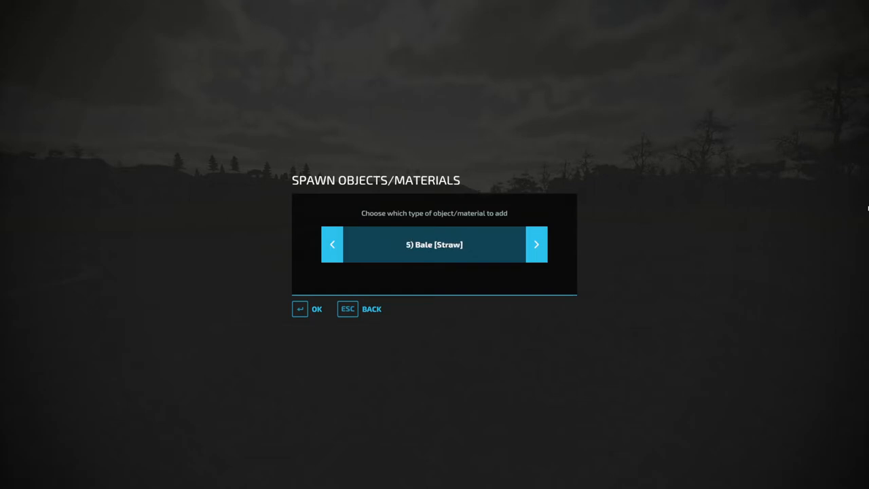
left_click(331, 244)
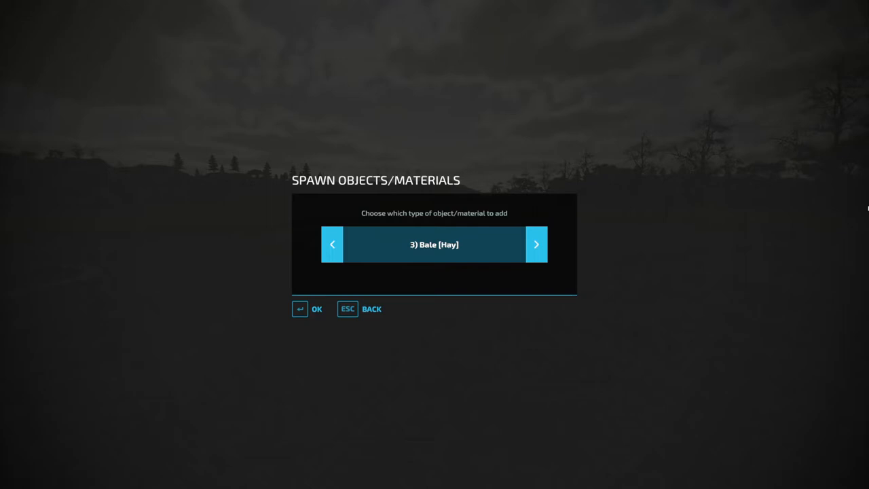
left_click(332, 245)
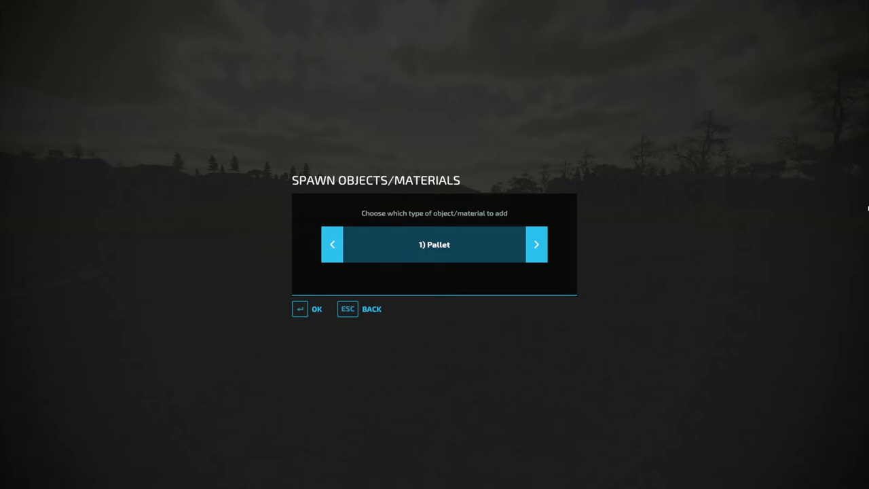
Confirm Pallet and browse pallet types such as Grapes and Flour.
left_click(536, 245)
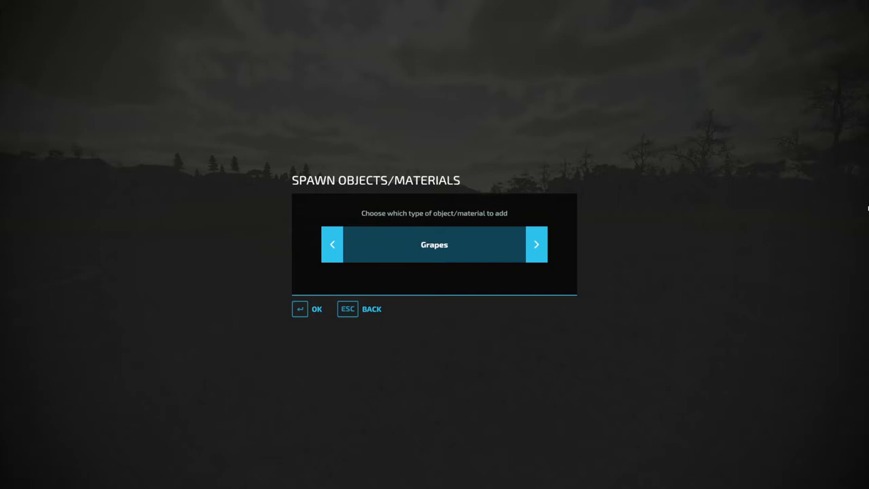
left_click(536, 244)
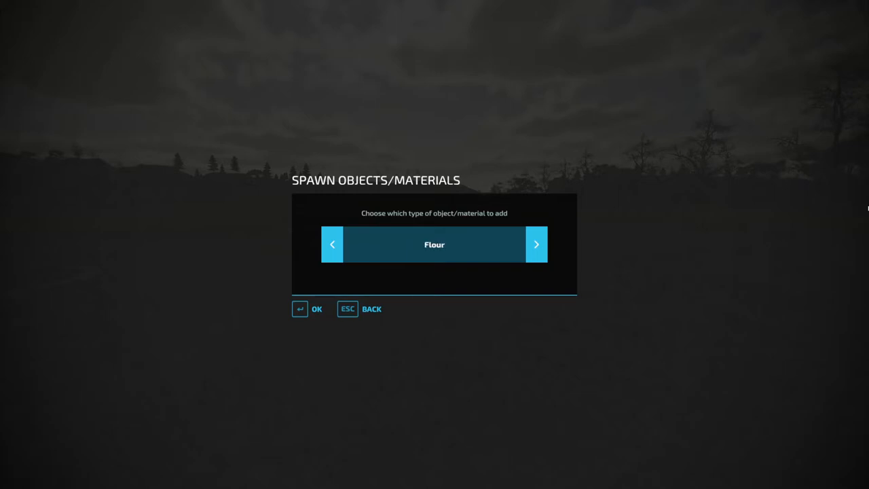
left_click(536, 244)
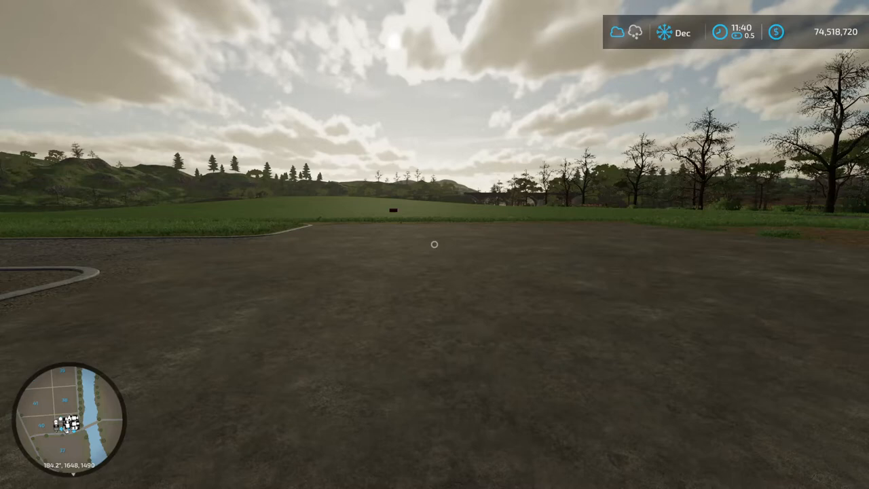
mouse_move(435, 244)
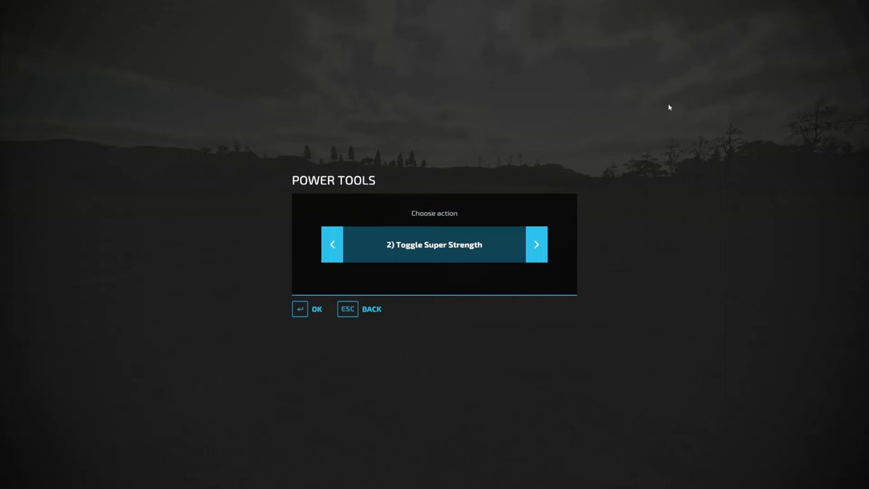
Step forward through Flight mode and Toggle HUD on/off to Add/remove money.
left_click(536, 245)
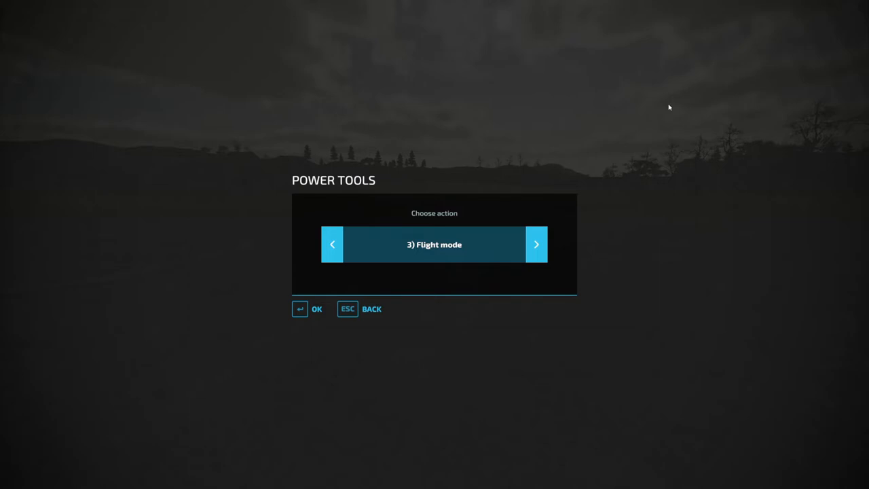
left_click(536, 245)
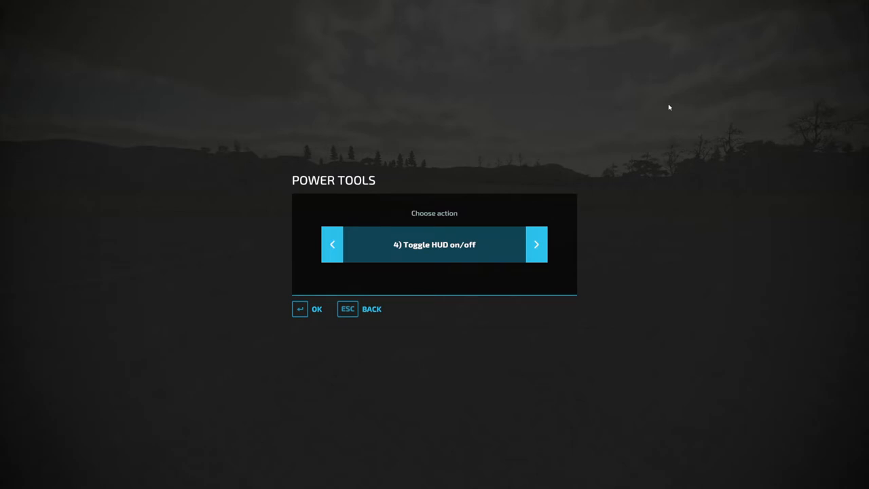
left_click(536, 244)
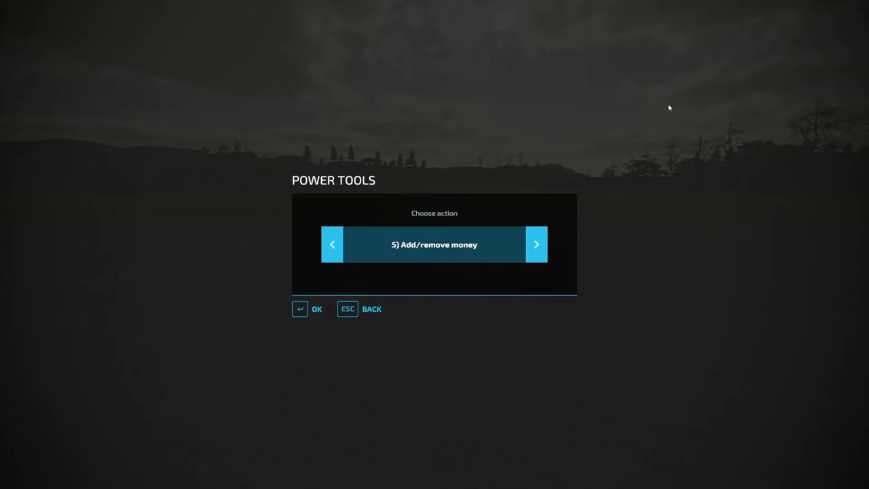
mouse_move(538, 217)
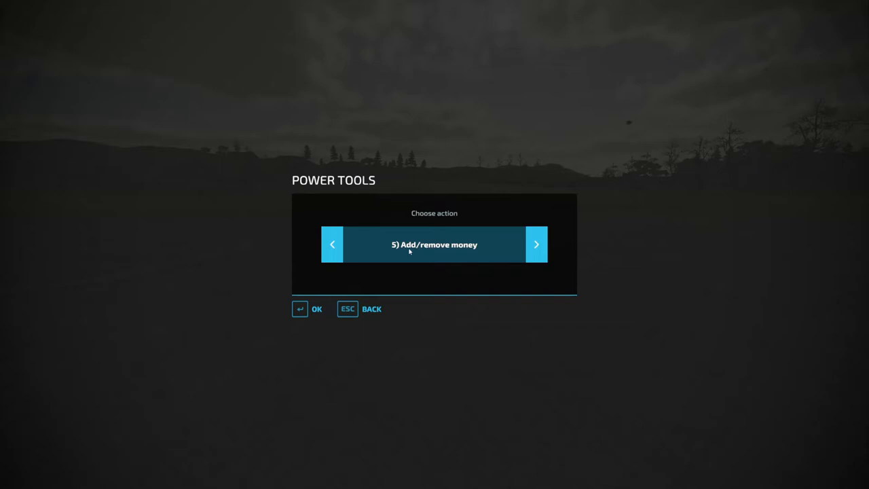
mouse_move(418, 250)
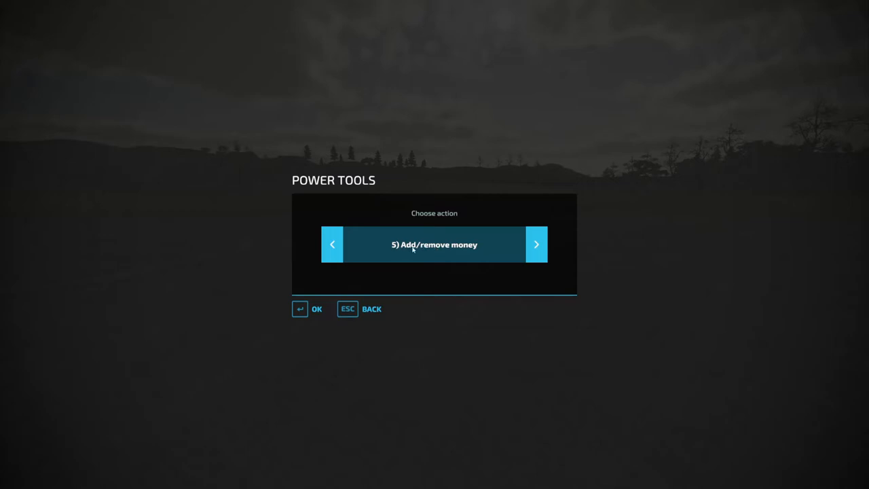
mouse_move(442, 251)
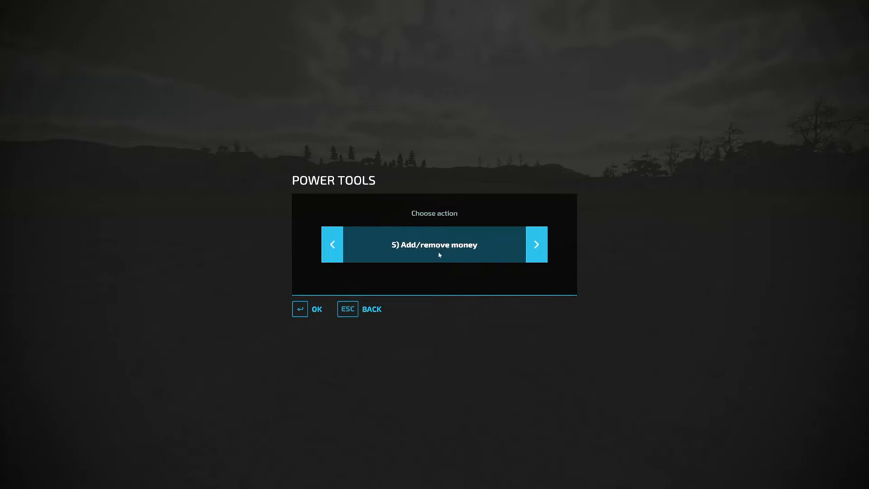
mouse_move(377, 289)
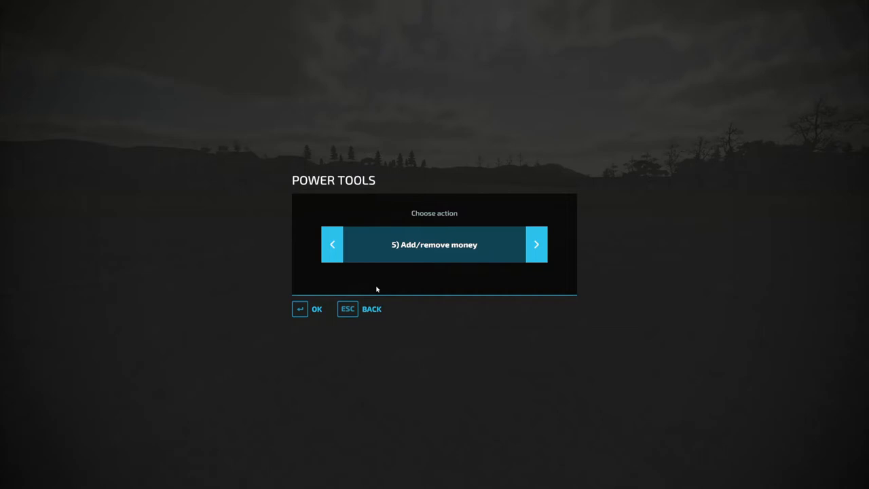
mouse_move(421, 246)
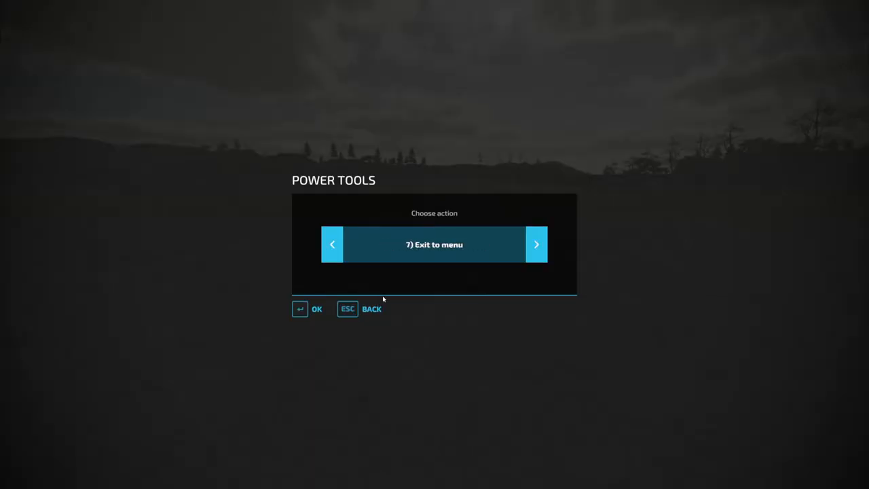
Step back through Save game to Add/remove money, then press Escape.
left_click(332, 245)
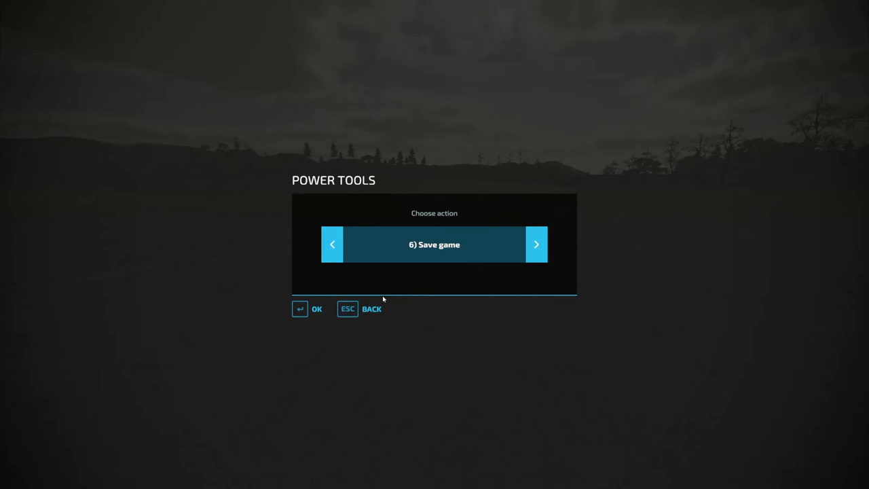
left_click(331, 245)
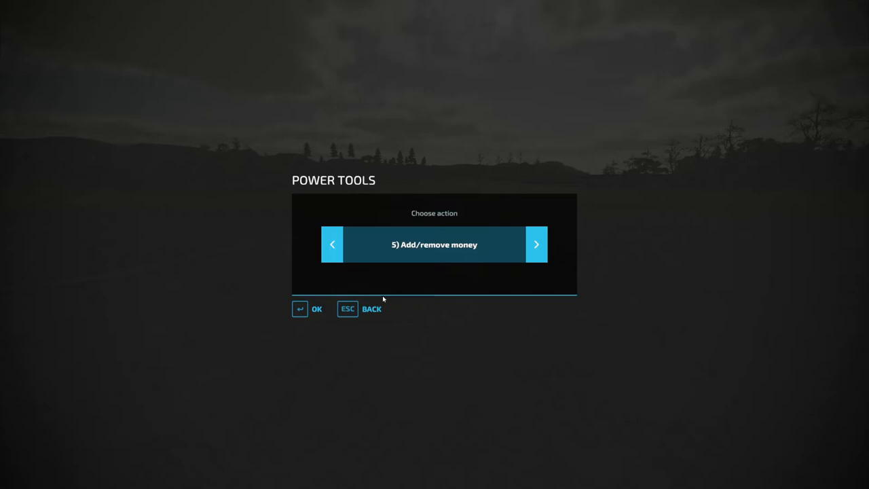
key("Escape")
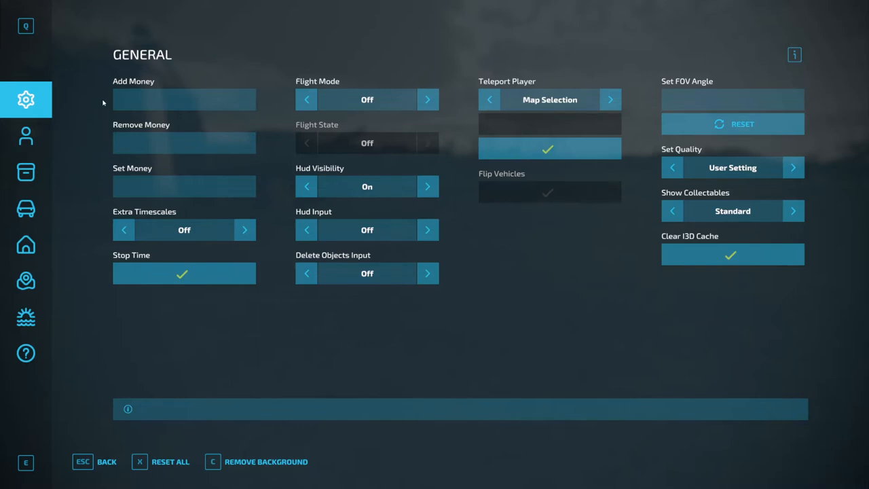
mouse_move(251, 76)
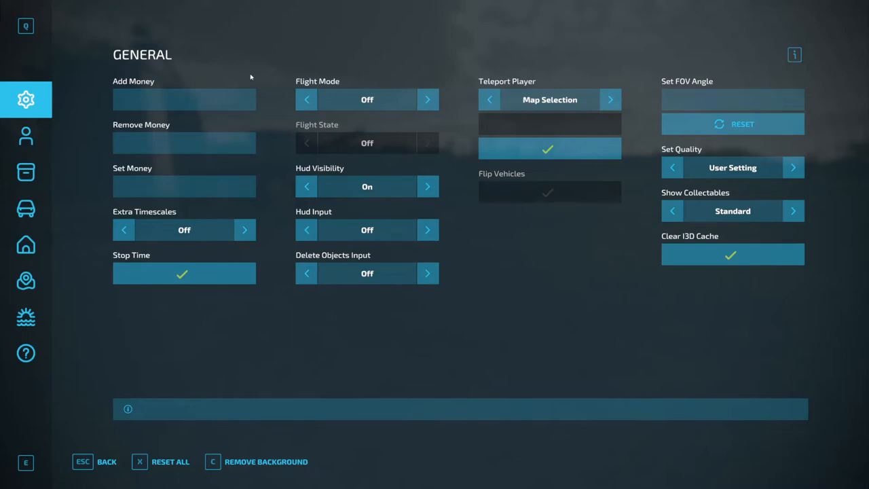
mouse_move(247, 78)
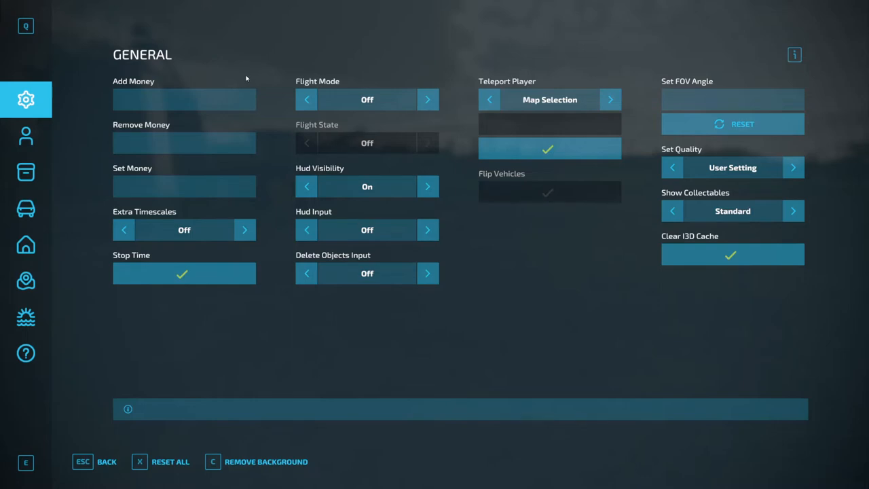
mouse_move(291, 42)
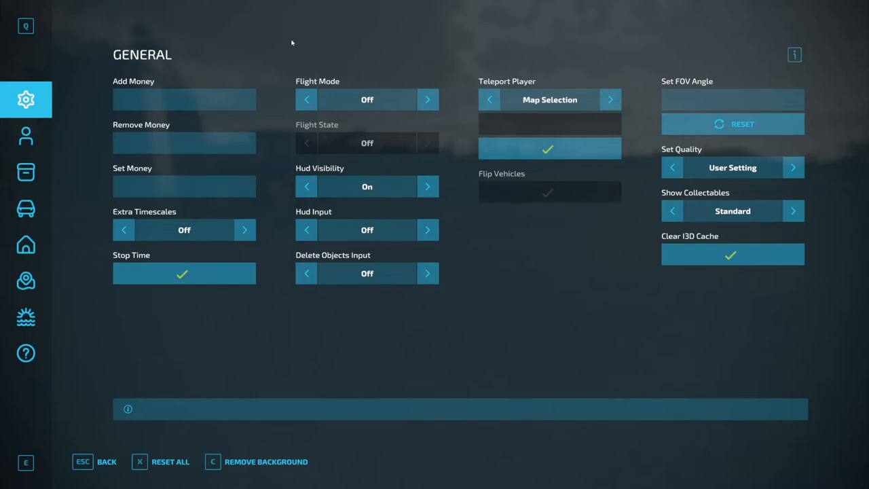
mouse_move(316, 32)
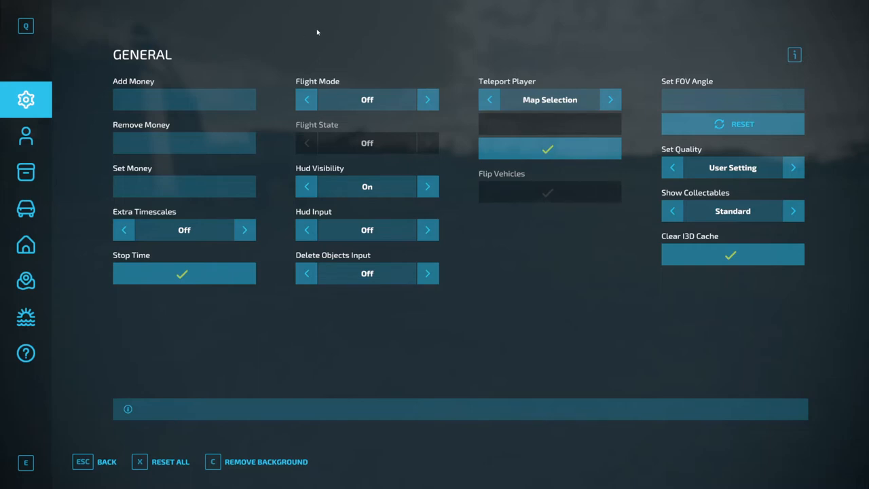
mouse_move(271, 53)
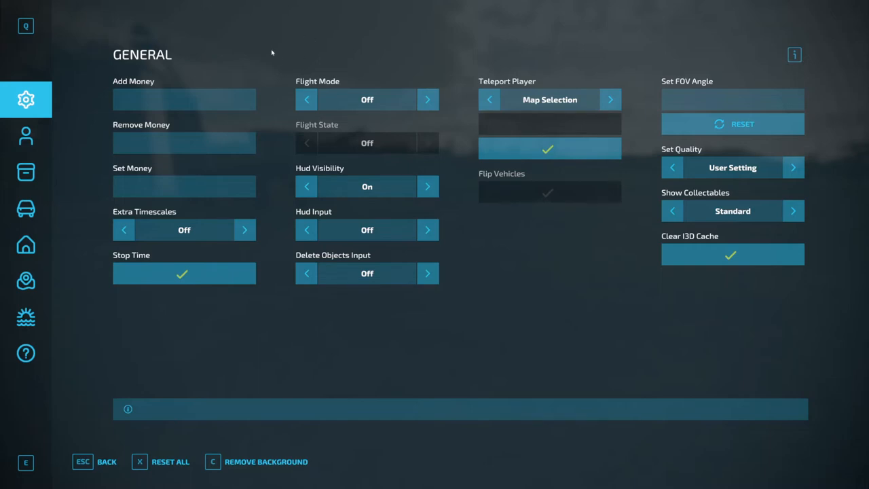
mouse_move(194, 165)
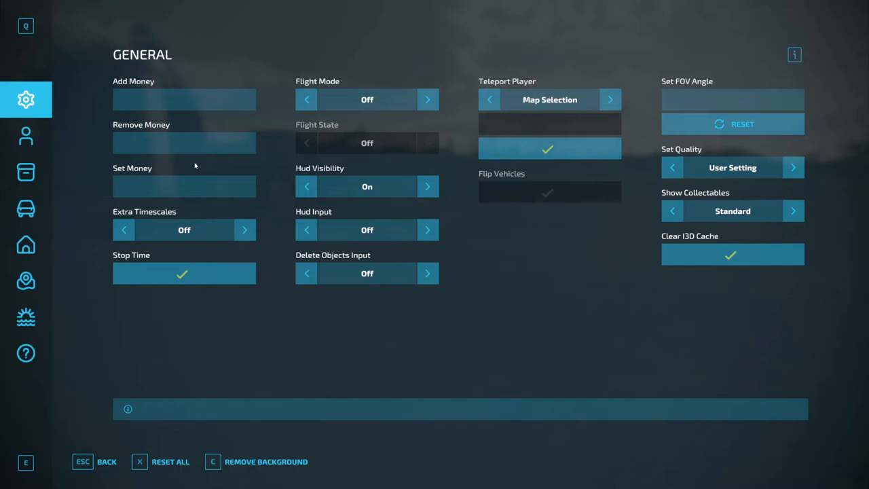
mouse_move(199, 207)
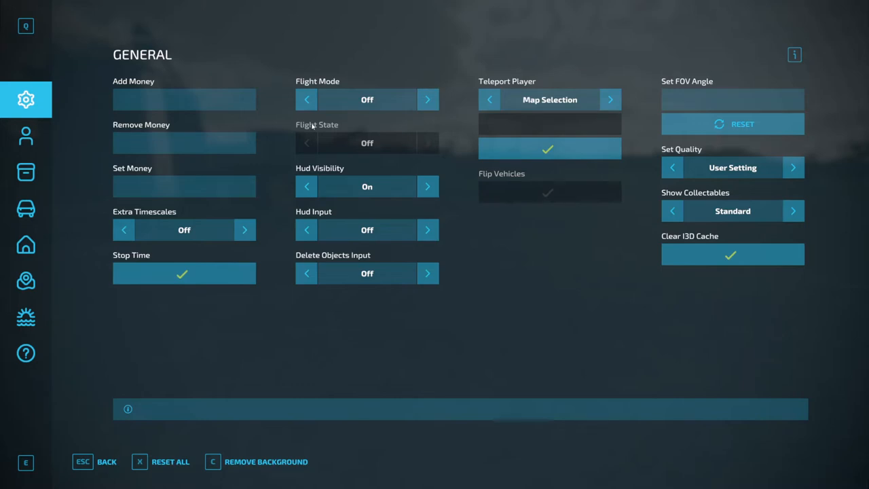
mouse_move(310, 118)
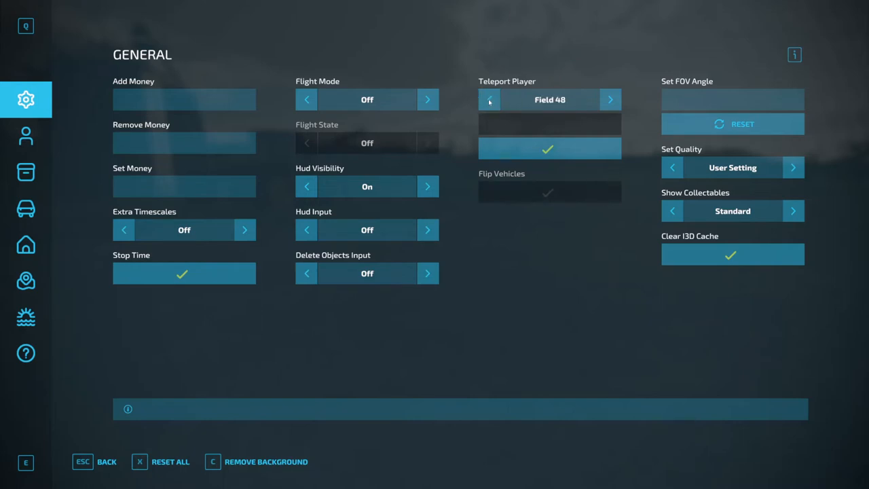
Cycle Teleport Player through Field 45 and Field 48 to Map Selection.
left_click(489, 99)
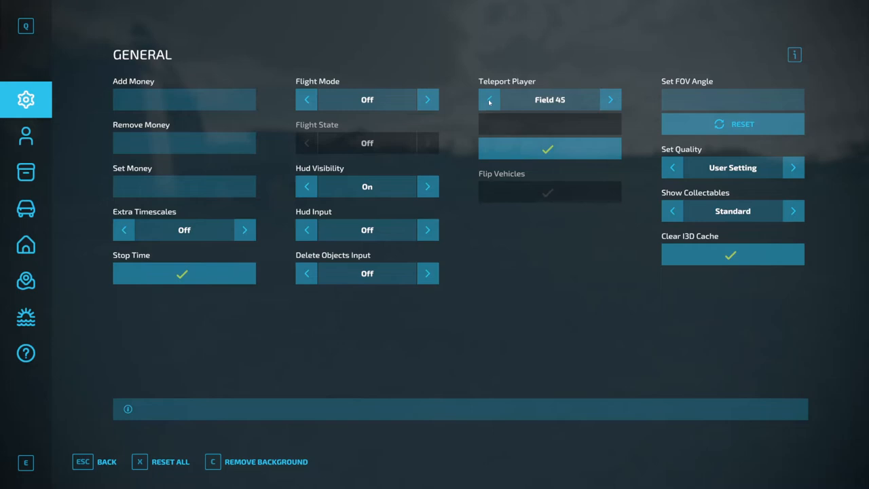
left_click(609, 99)
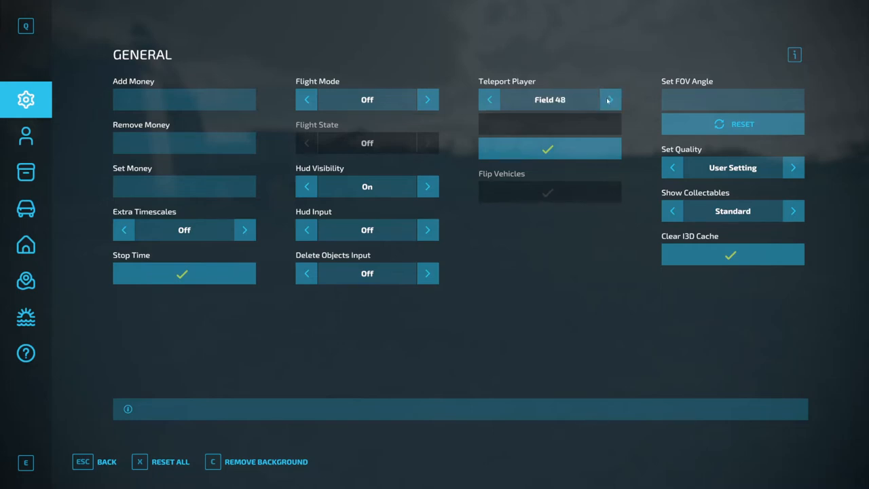
left_click(609, 99)
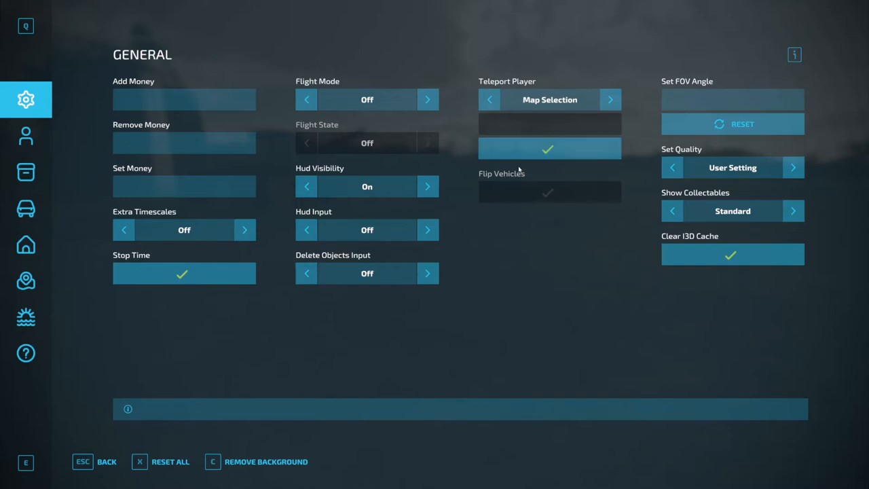
mouse_move(471, 285)
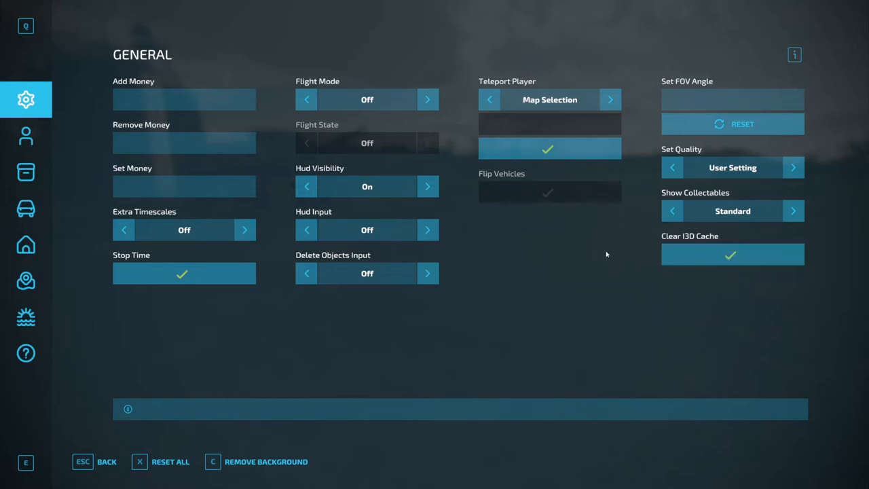
mouse_move(523, 248)
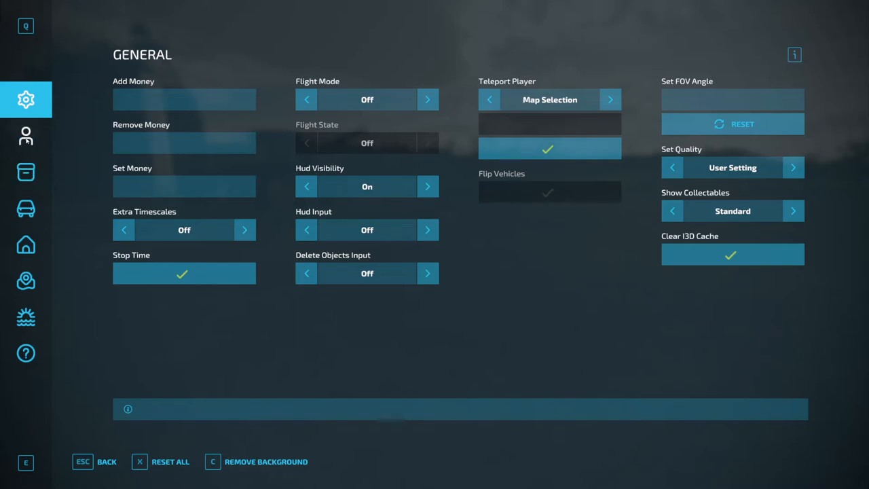
Open the Player tab with Super Strength and Jump/Running Multiplier settings.
left_click(26, 136)
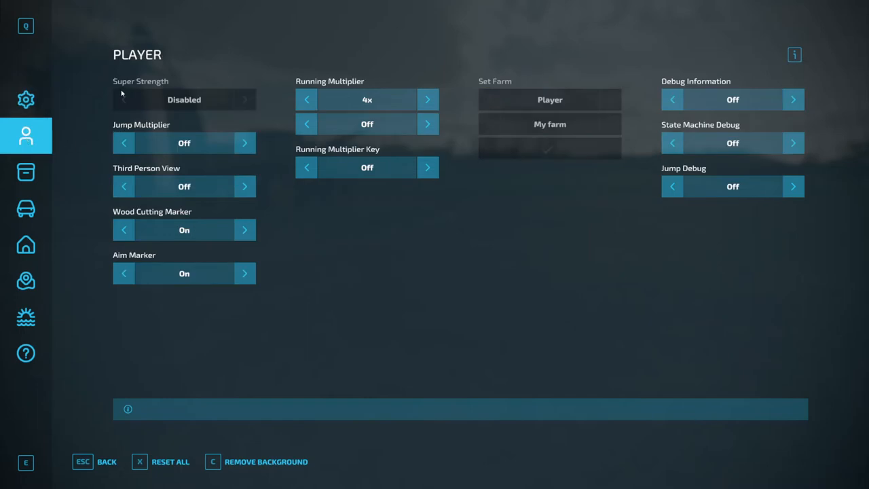
mouse_move(138, 117)
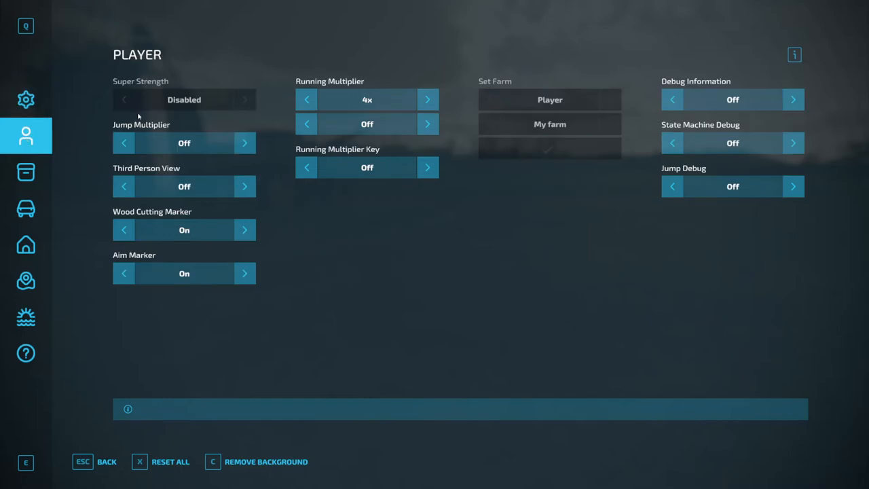
mouse_move(93, 106)
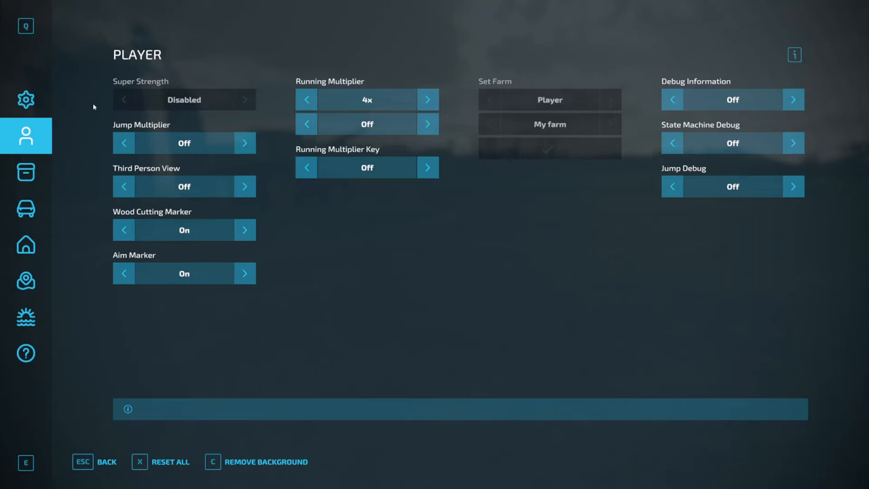
mouse_move(125, 156)
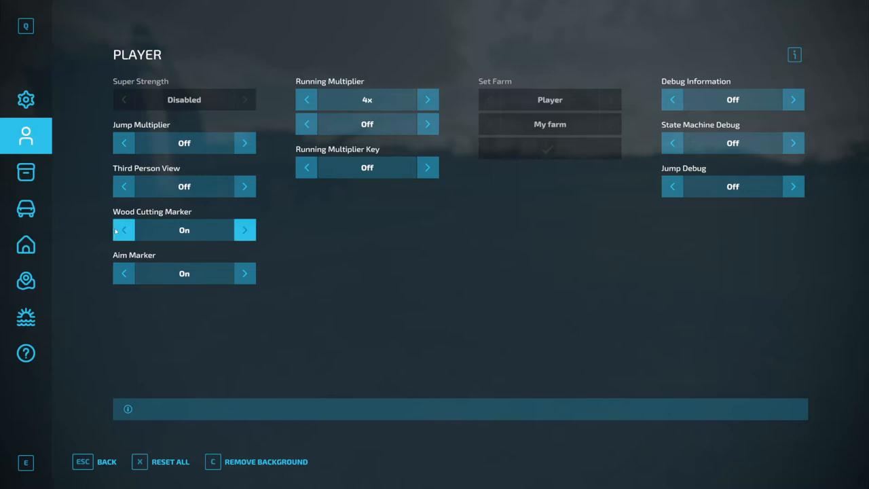
mouse_move(127, 256)
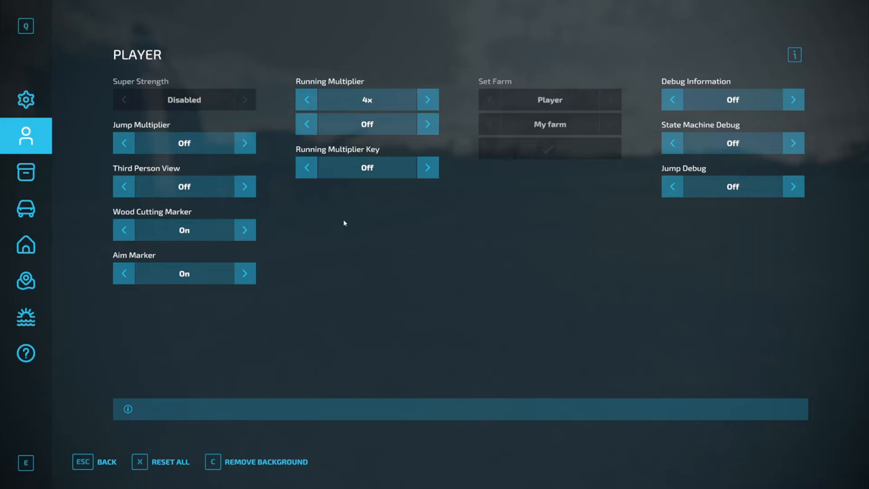
mouse_move(387, 172)
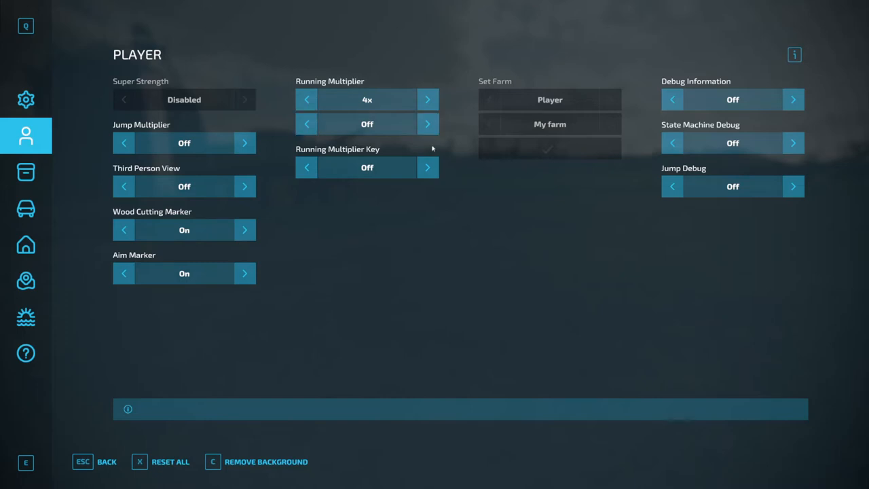
mouse_move(537, 164)
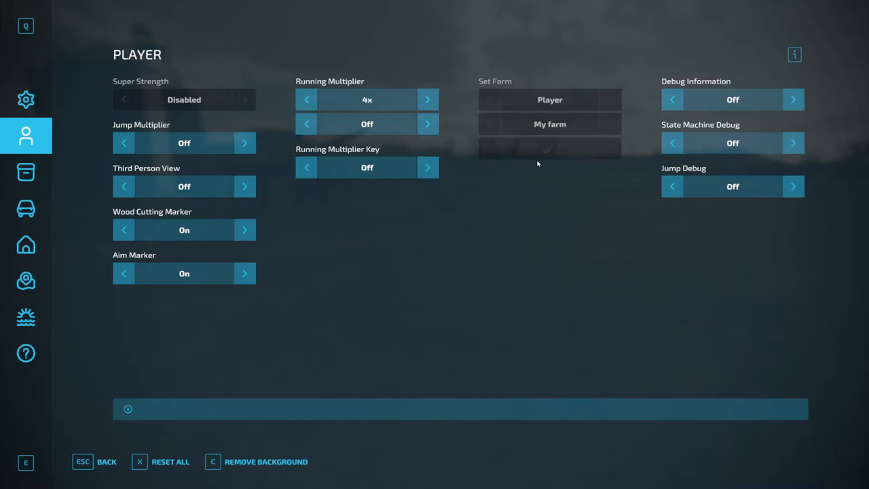
mouse_move(655, 107)
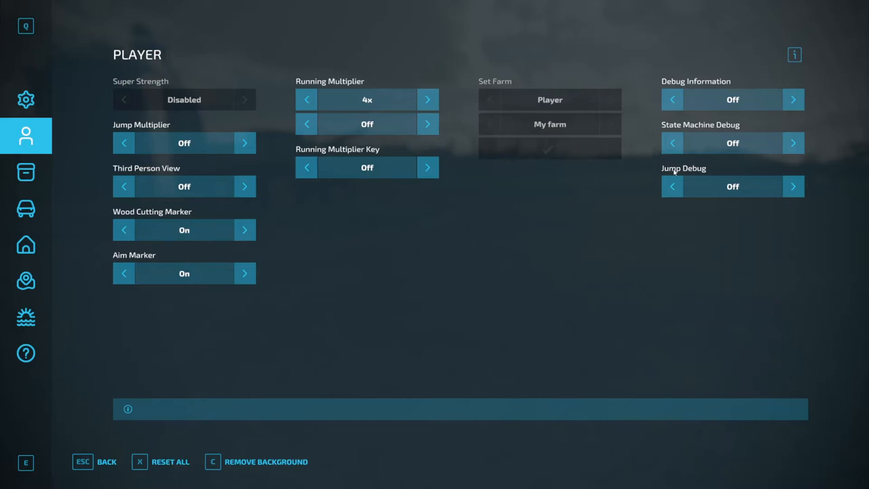
mouse_move(445, 214)
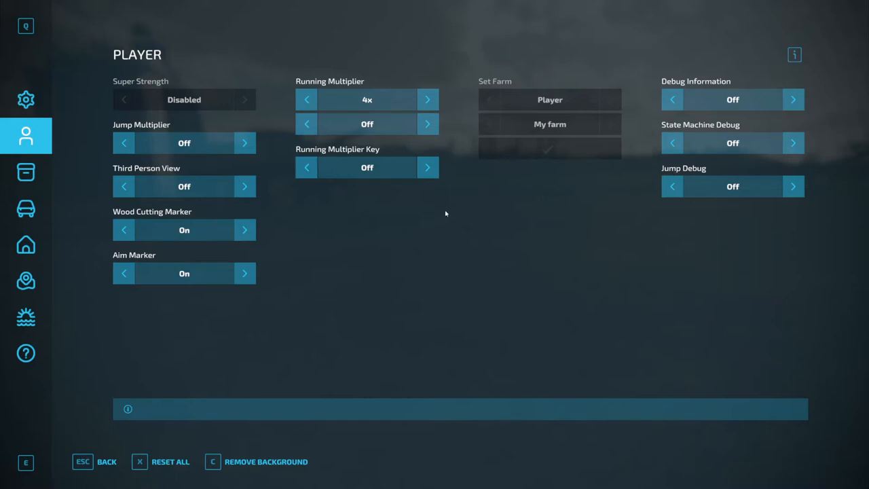
mouse_move(519, 160)
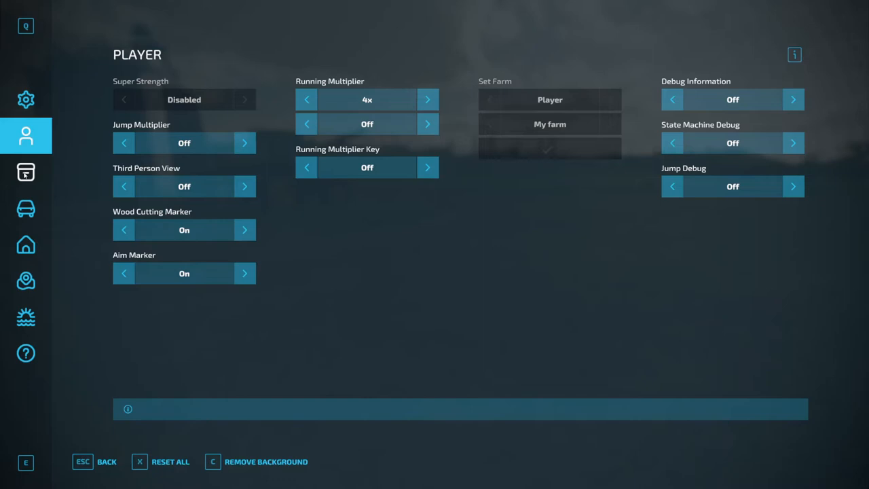
Open Objects / Fill Types and change Tip To Ground from Wheat to Barley.
left_click(25, 172)
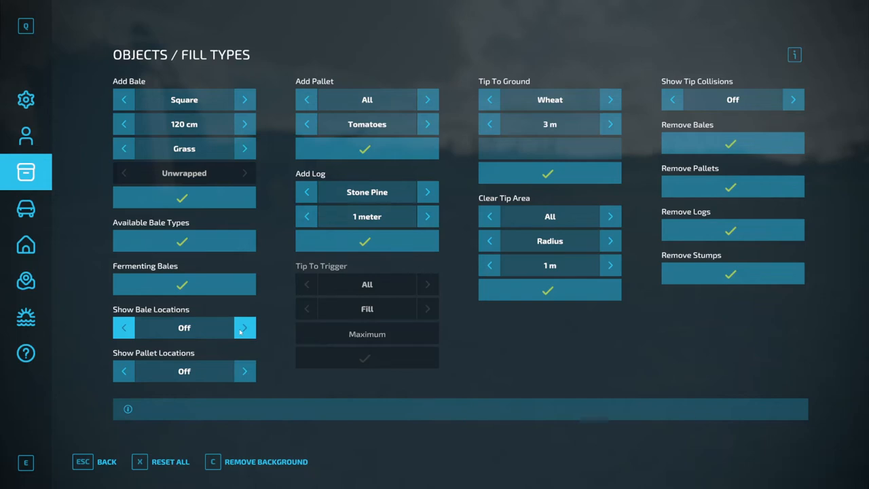
mouse_move(270, 165)
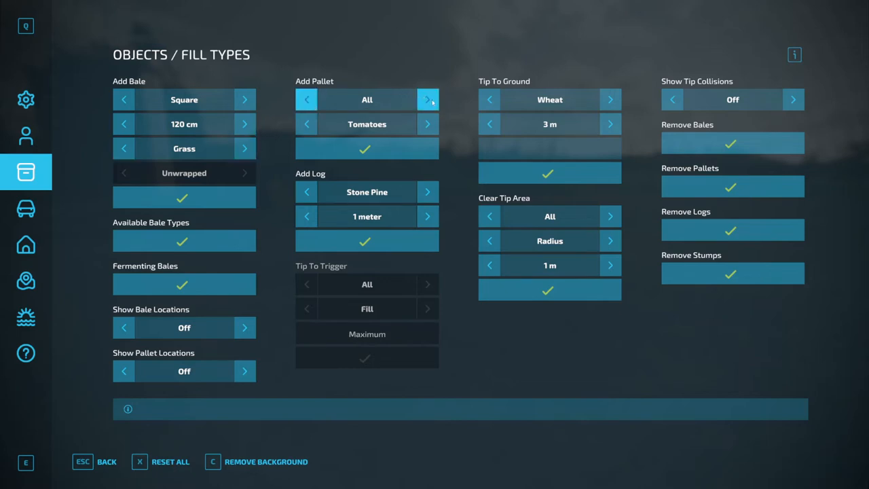
mouse_move(440, 99)
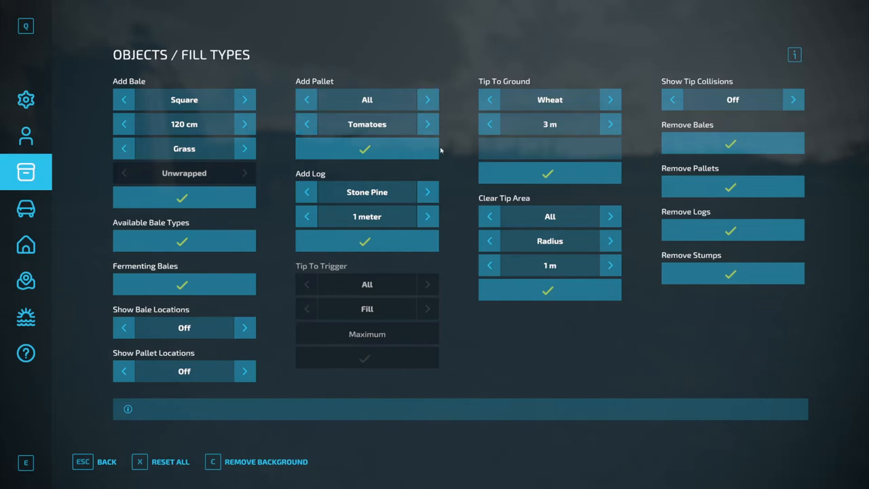
mouse_move(446, 186)
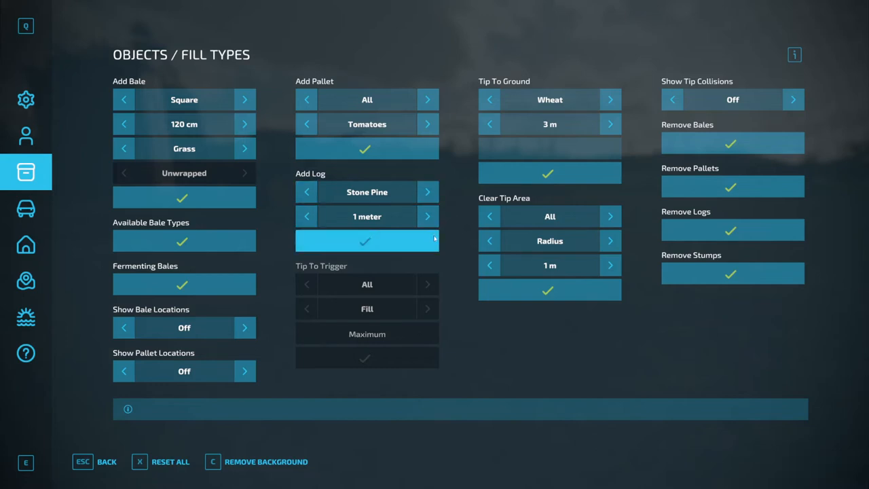
mouse_move(446, 260)
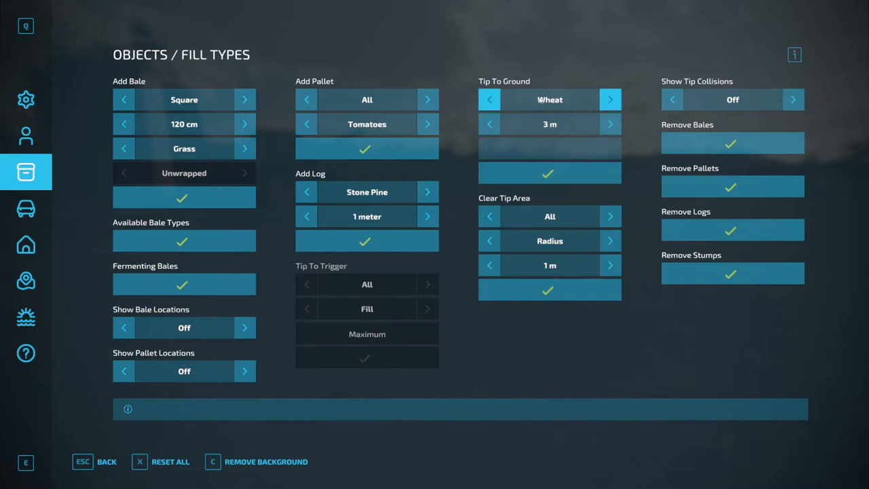
left_click(609, 100)
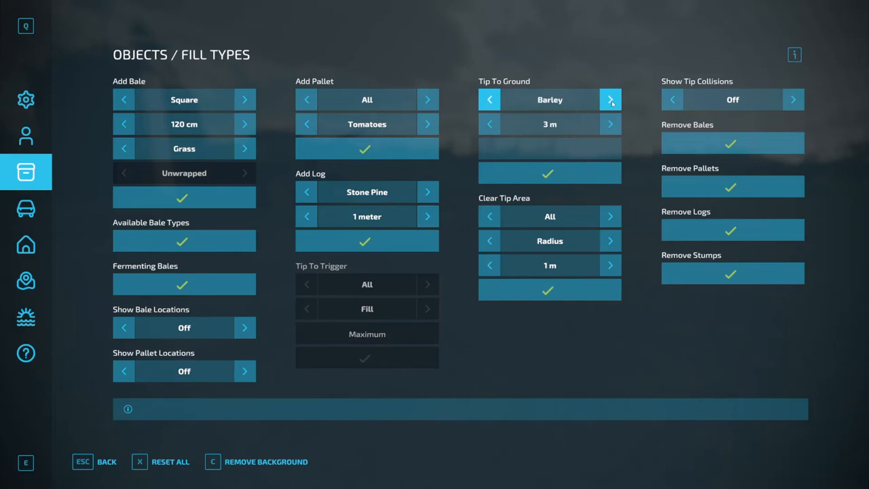
Switch the Tip To Ground material from Barley back to Wheat.
left_click(609, 100)
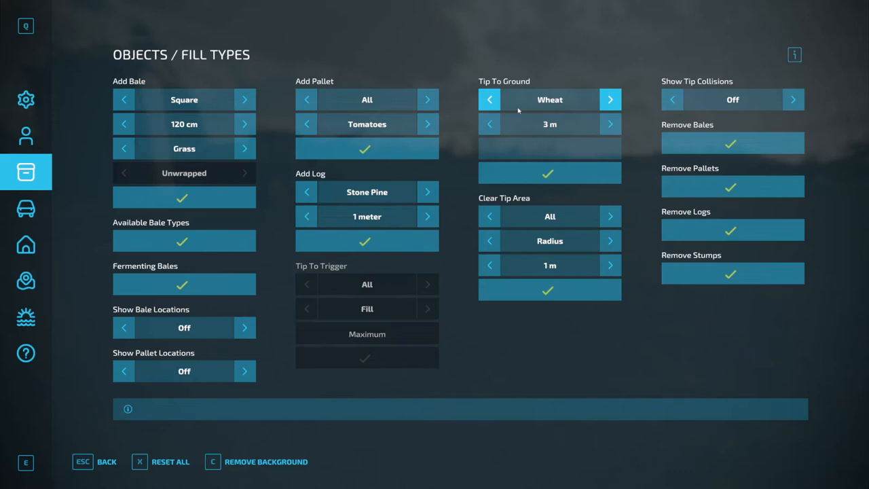
mouse_move(514, 110)
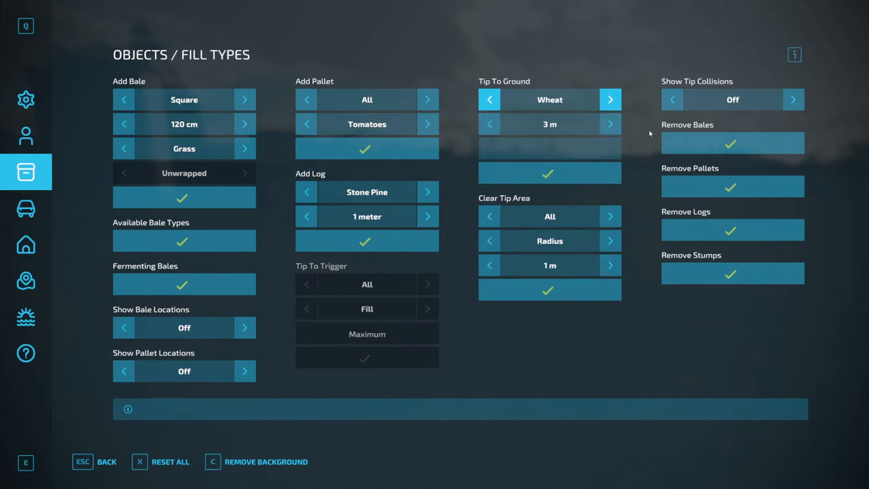
mouse_move(655, 186)
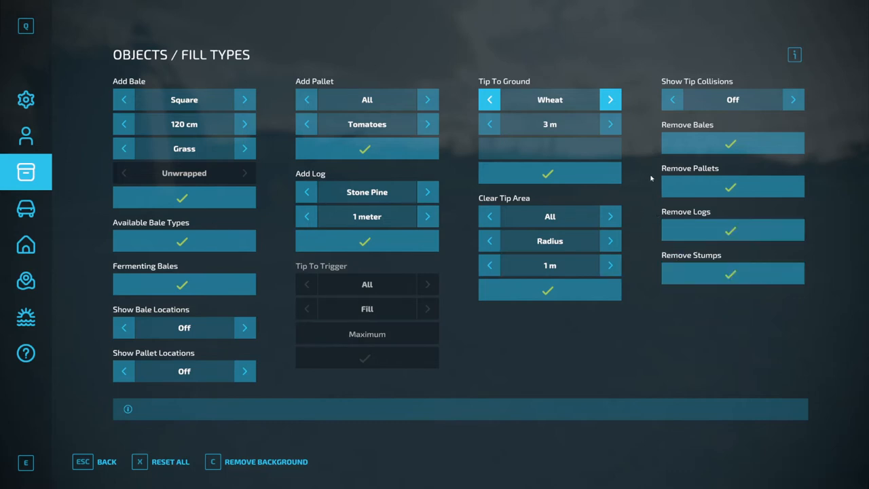
mouse_move(700, 249)
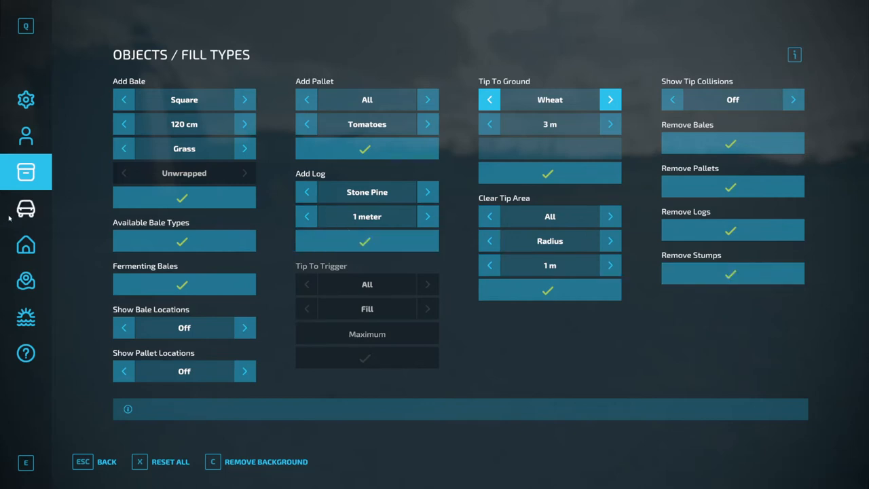
mouse_move(226, 211)
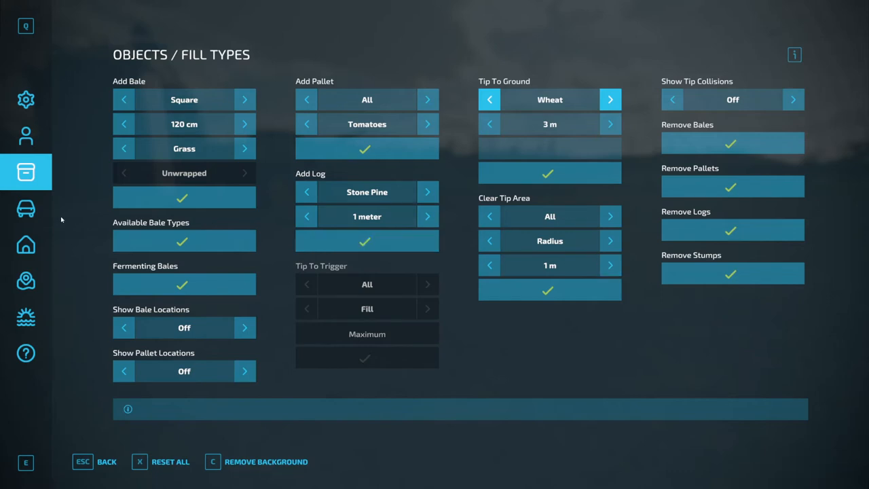
On the Vehicles page, set fill mode to Set and apply 8,000 liters of Lime to the BREDAL K105.
left_click(25, 209)
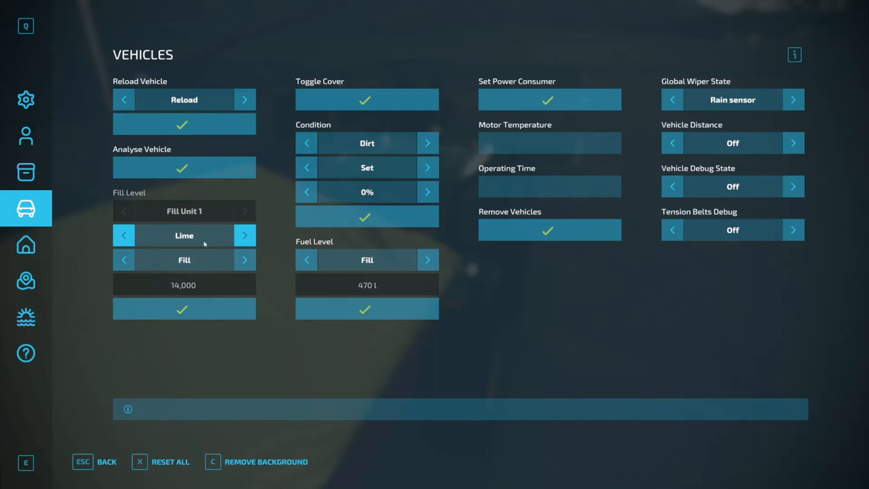
mouse_move(213, 246)
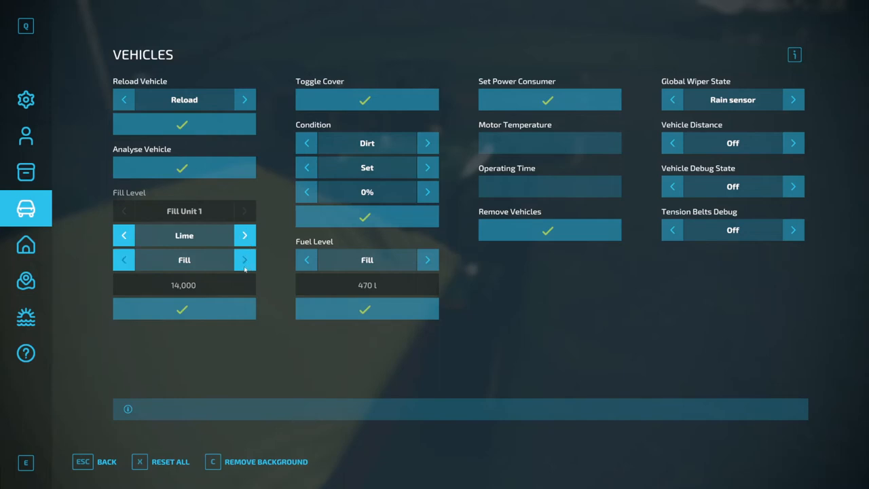
left_click(244, 259)
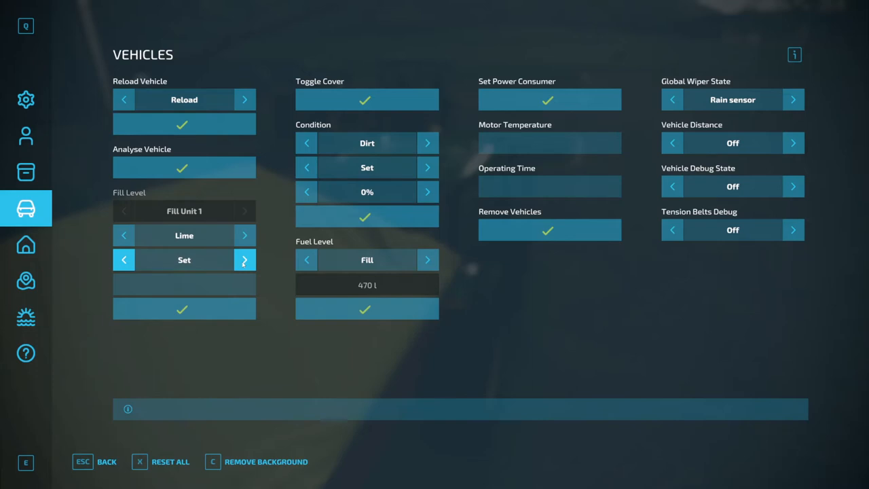
left_click(244, 259)
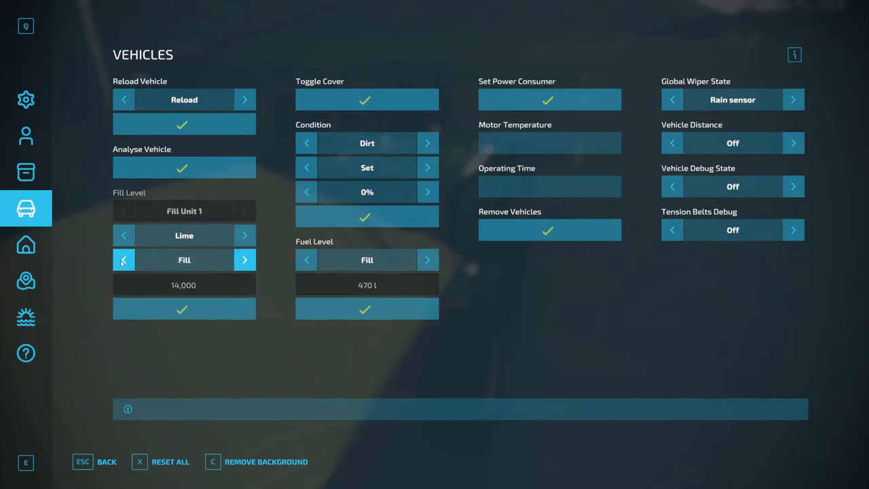
left_click(123, 259)
type("8000")
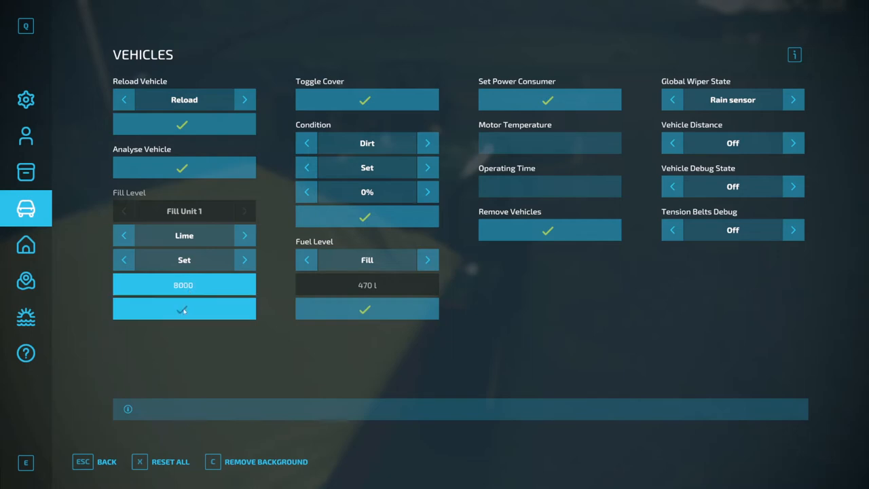
left_click(184, 309)
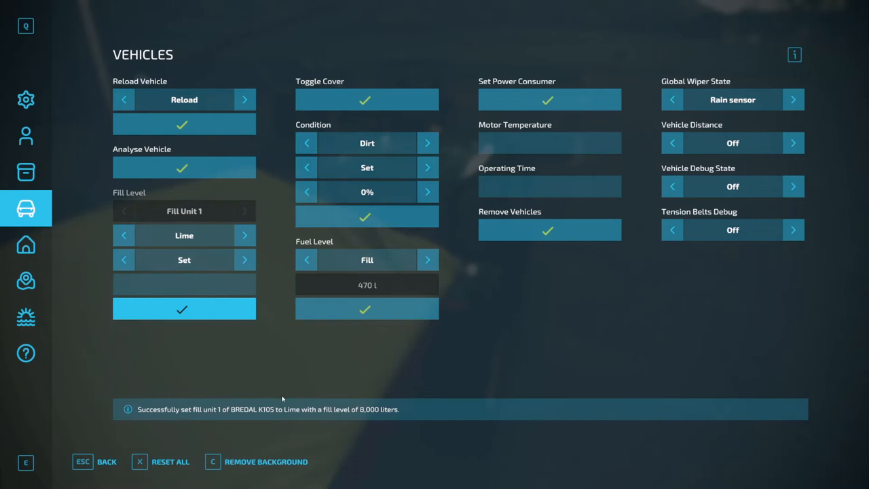
mouse_move(282, 396)
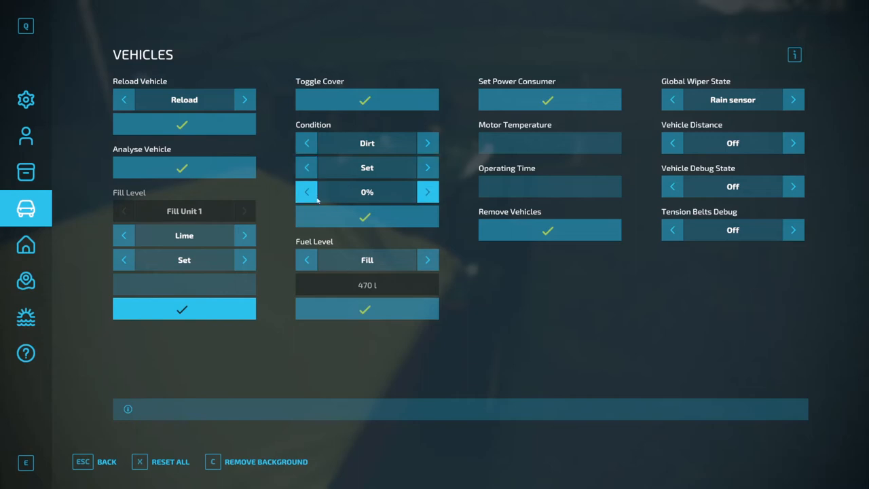
mouse_move(324, 234)
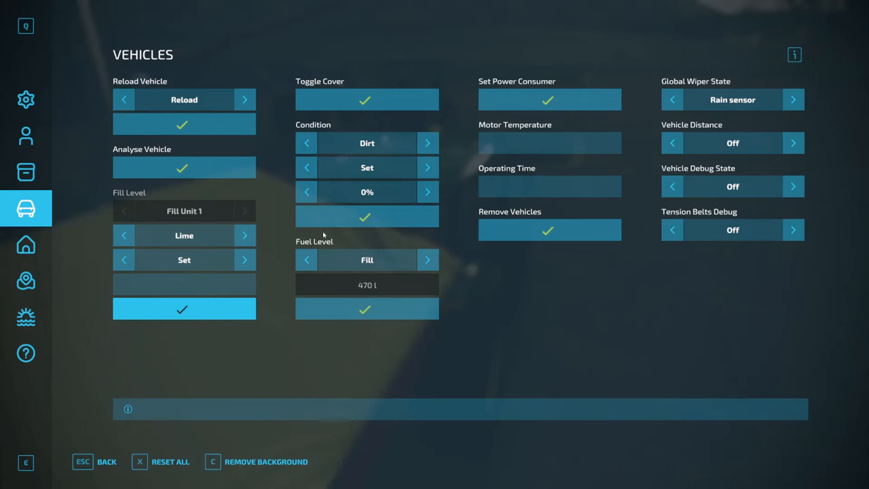
left_click(306, 143)
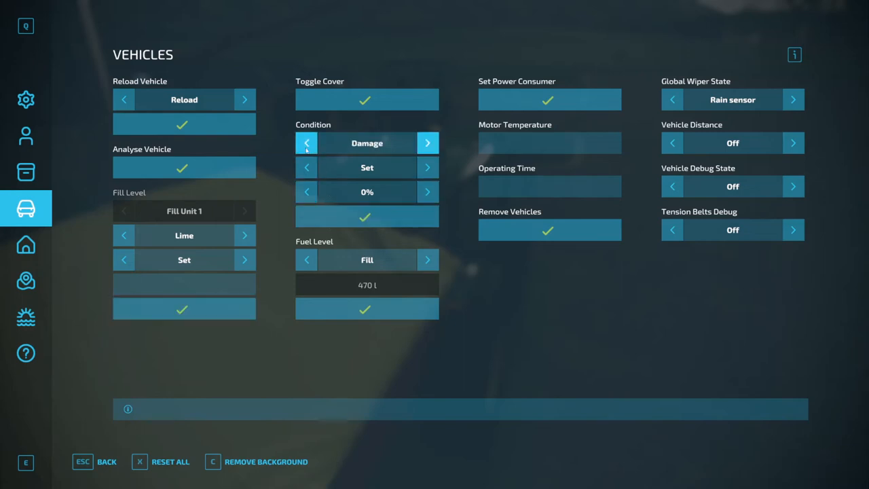
left_click(306, 142)
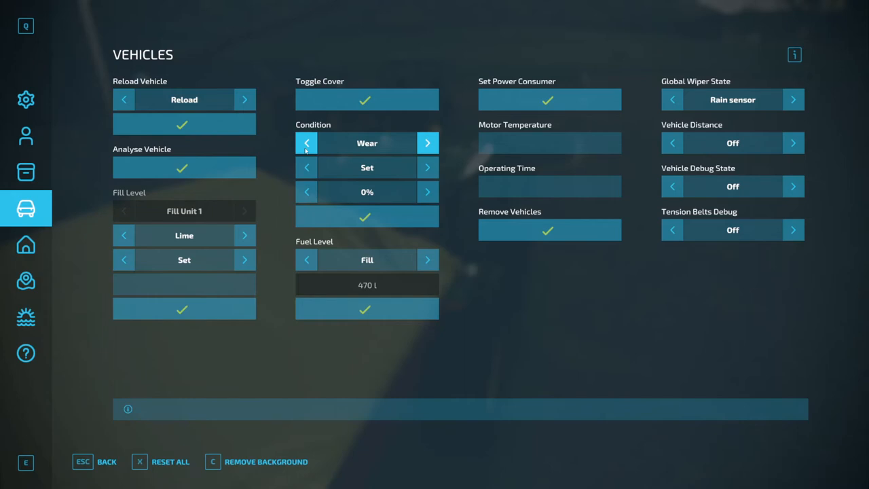
left_click(306, 142)
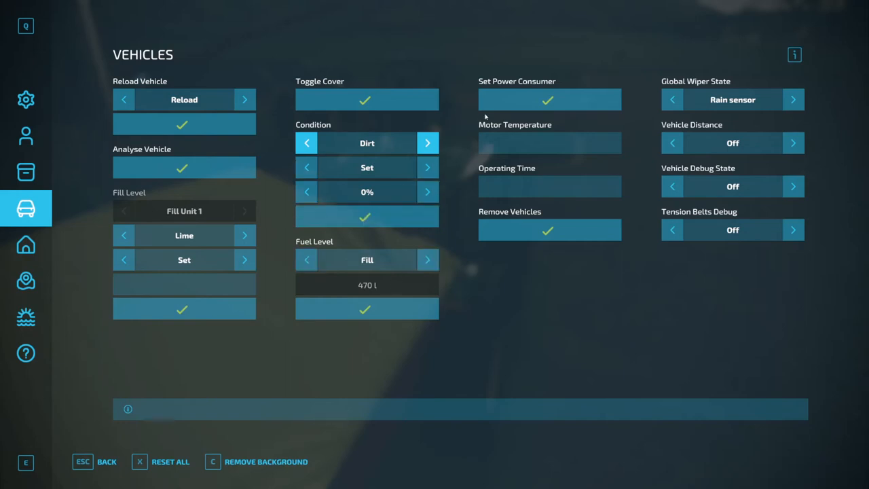
mouse_move(532, 180)
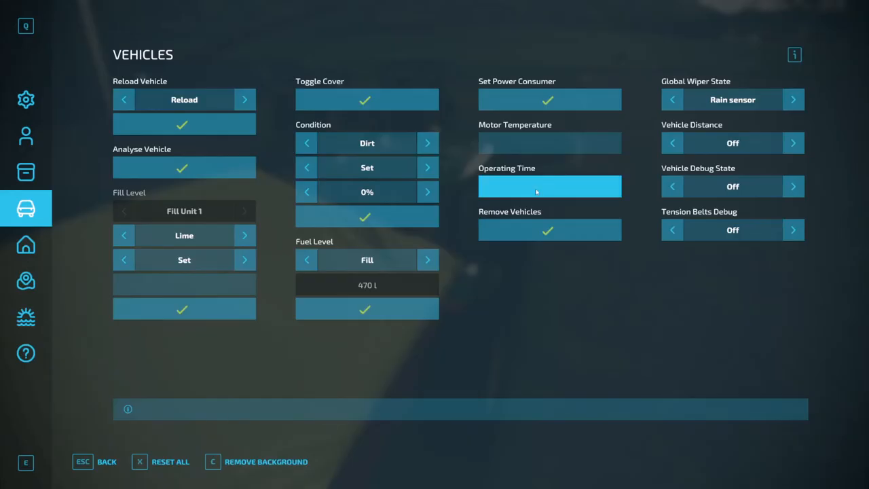
Enter 5 as the vehicle's Operating Time on the Vehicles page.
type("5")
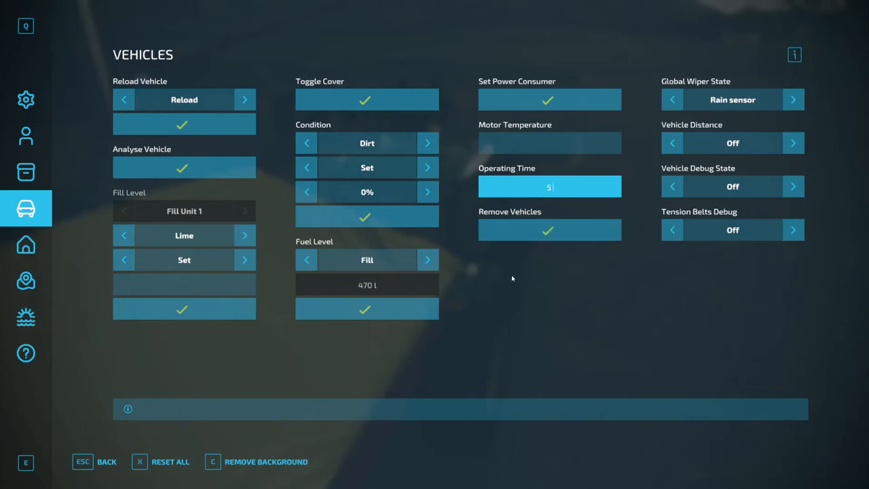
key("enter")
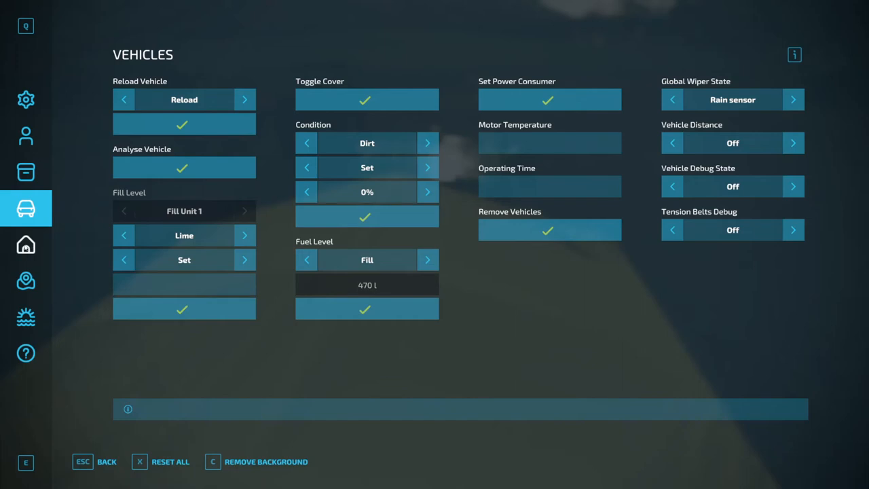
Switch to the Placeables page using the house icon in the sidebar.
left_click(25, 244)
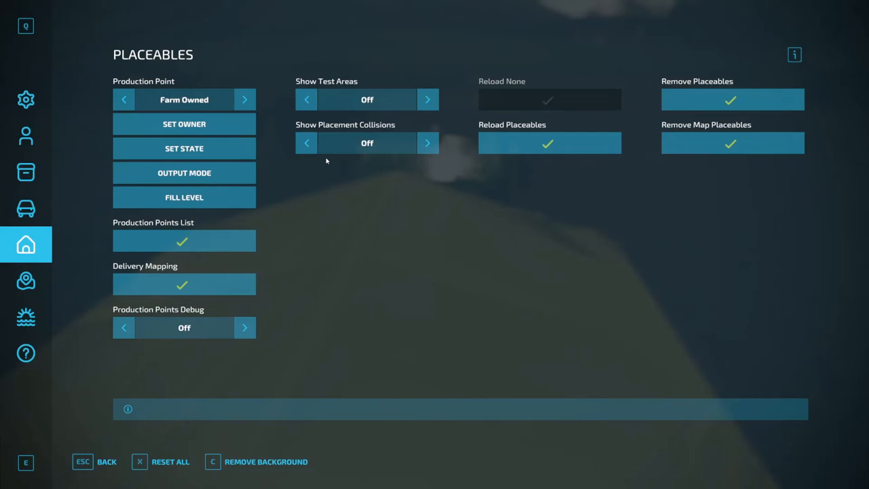
mouse_move(299, 159)
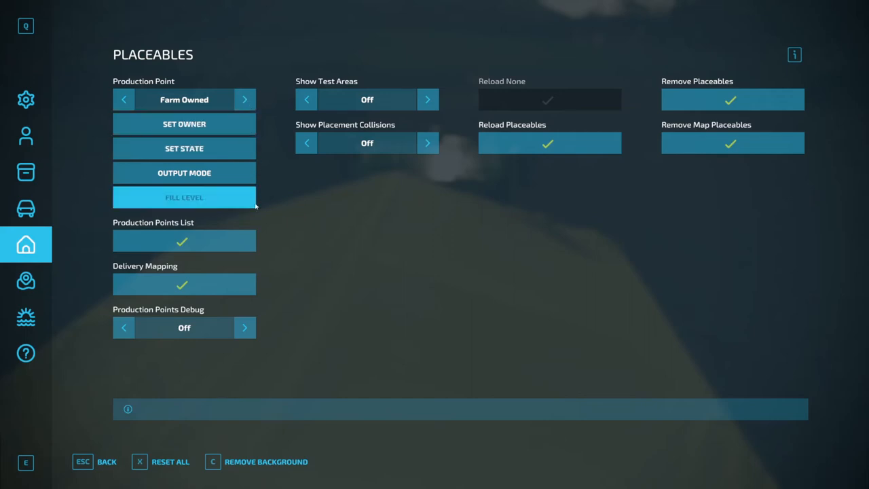
Toggle the production point between Current Trigger and PP 1, then go to Fields / Farmland.
left_click(244, 99)
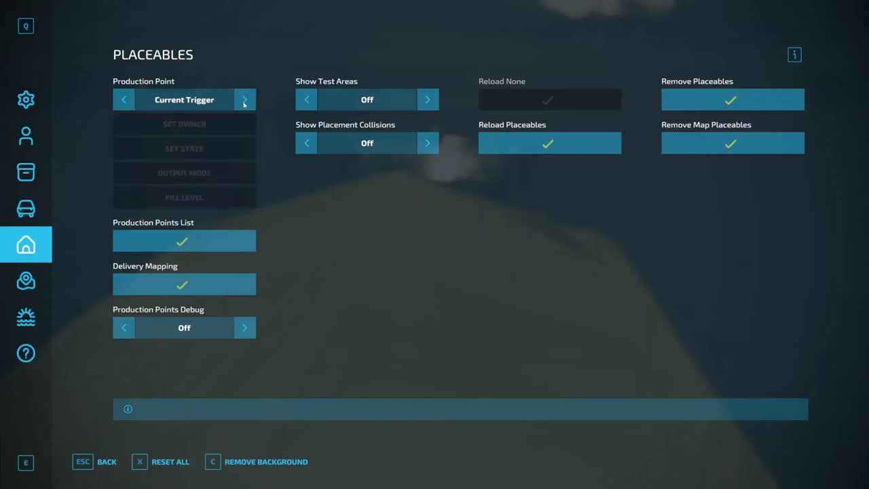
left_click(244, 100)
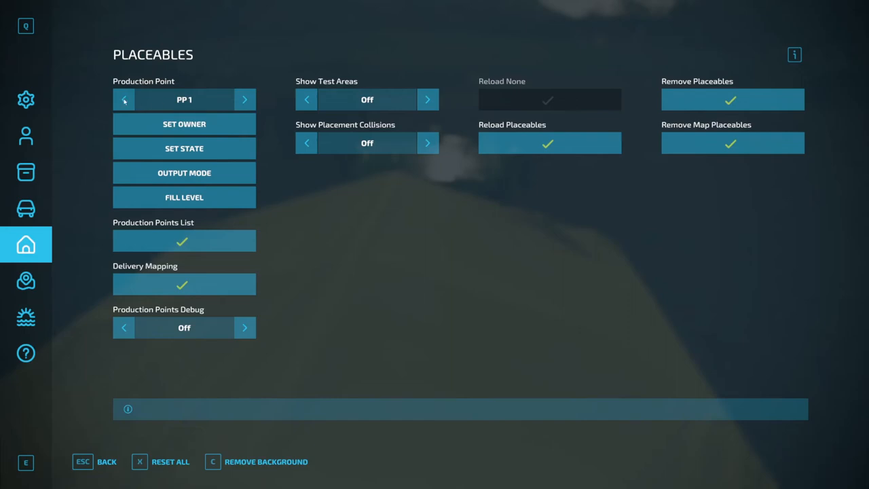
left_click(123, 99)
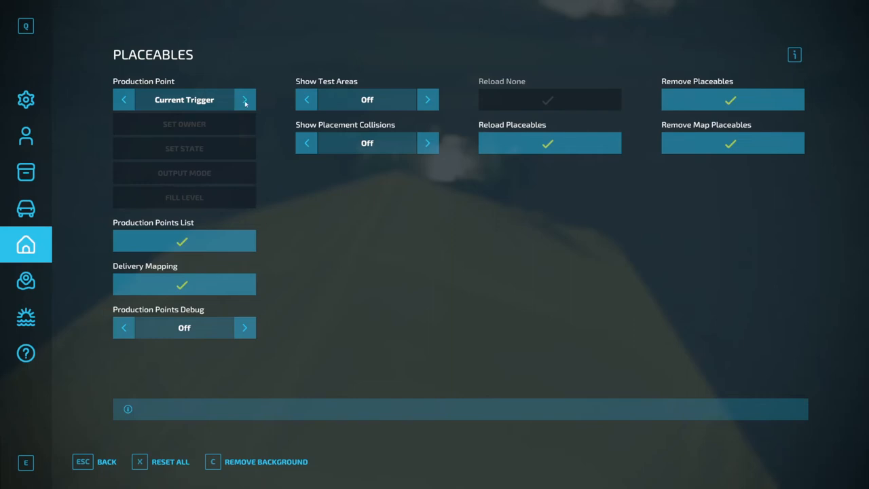
left_click(244, 99)
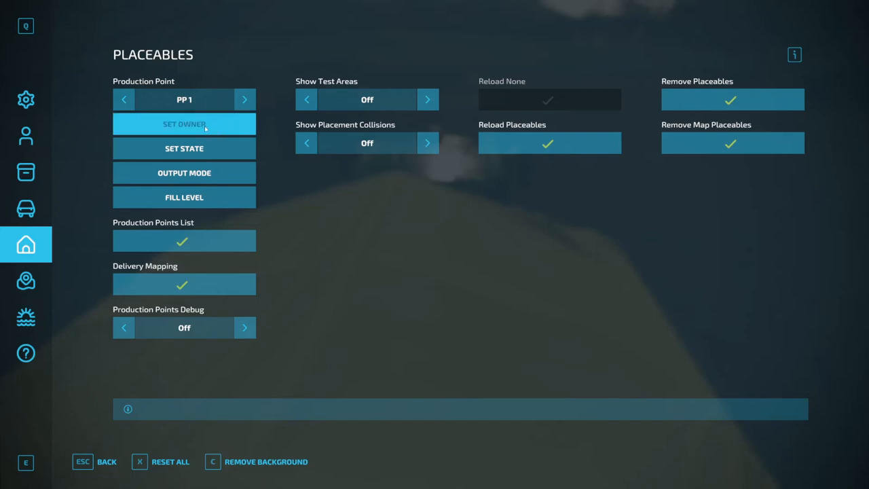
mouse_move(184, 172)
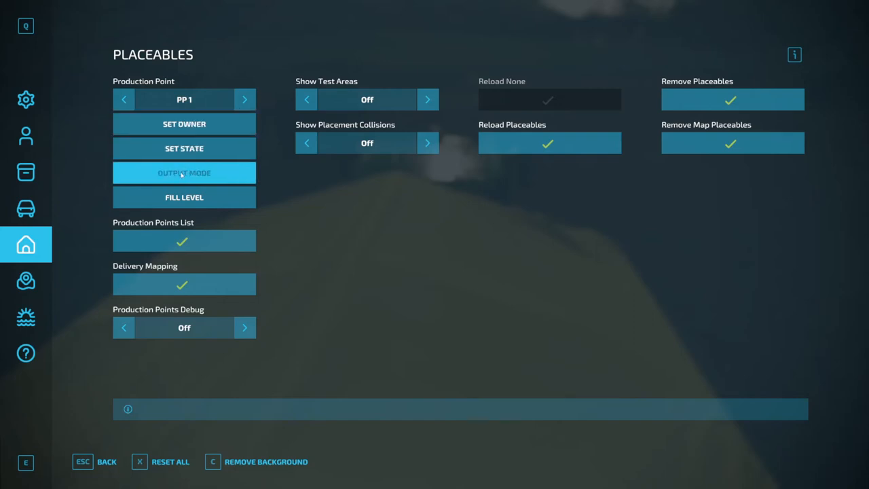
mouse_move(291, 132)
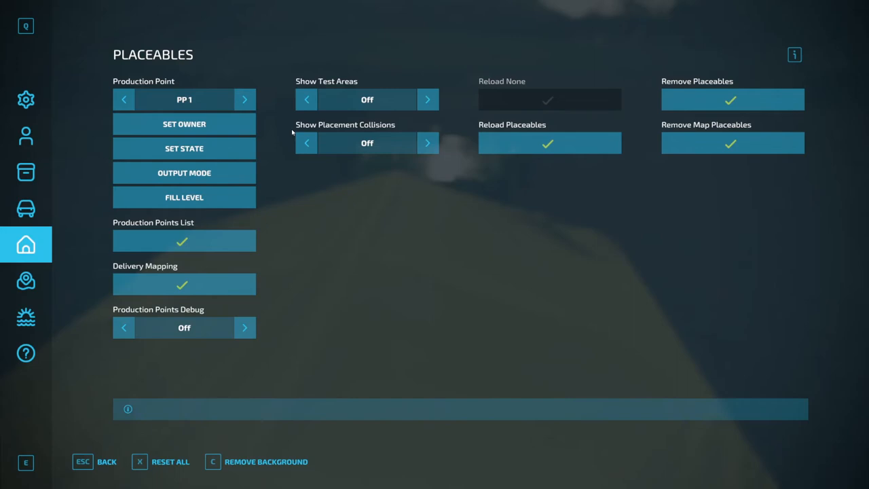
mouse_move(277, 206)
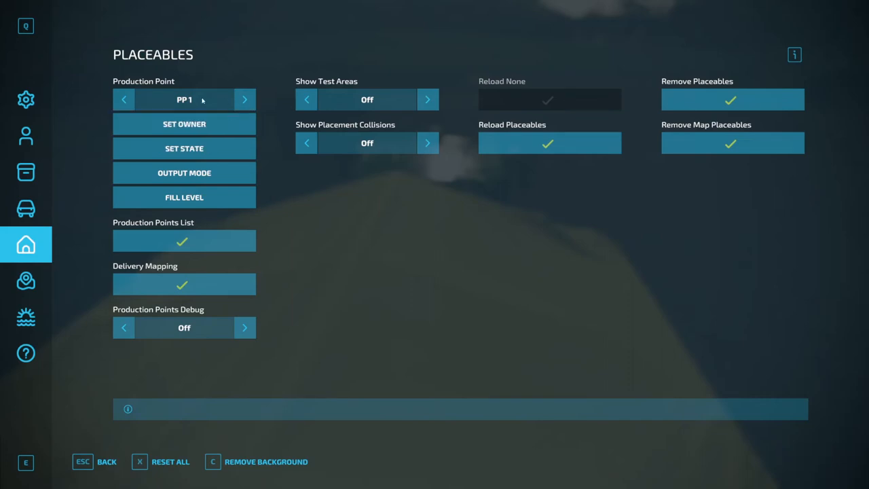
mouse_move(176, 110)
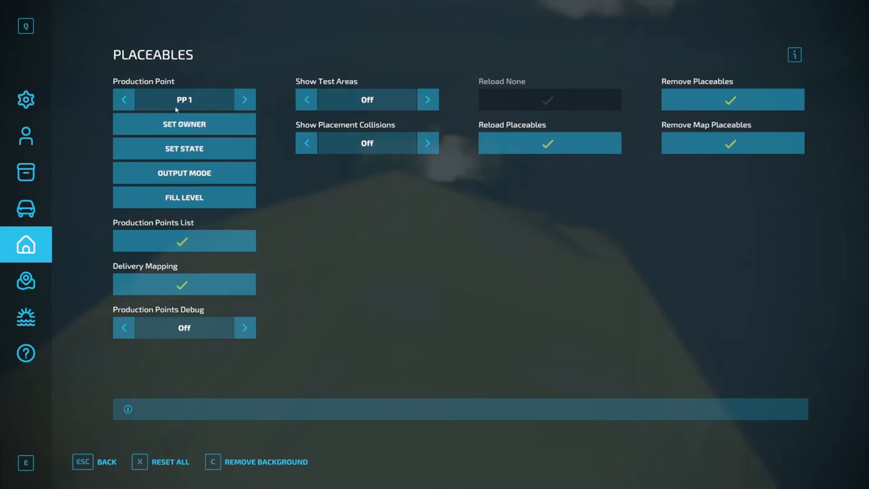
mouse_move(181, 104)
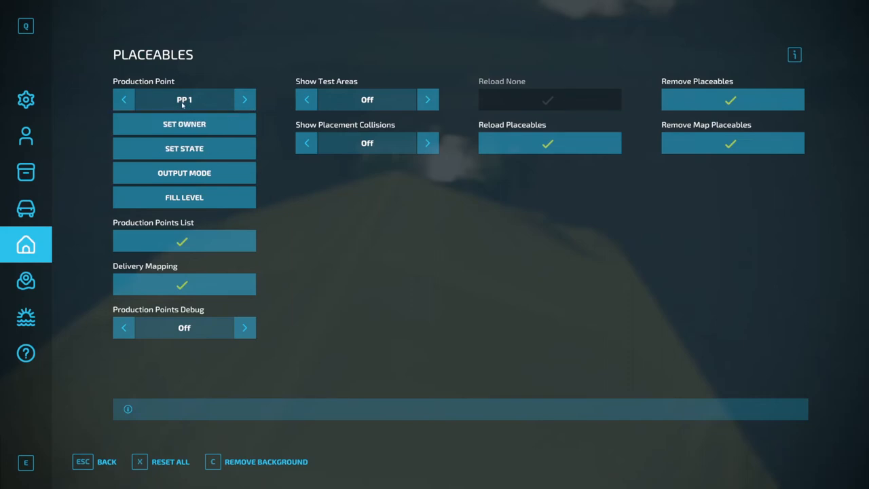
mouse_move(170, 107)
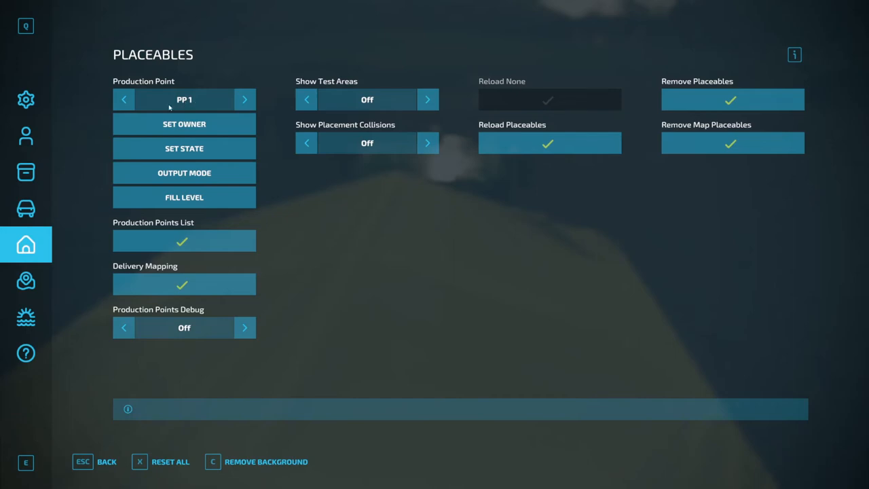
mouse_move(162, 103)
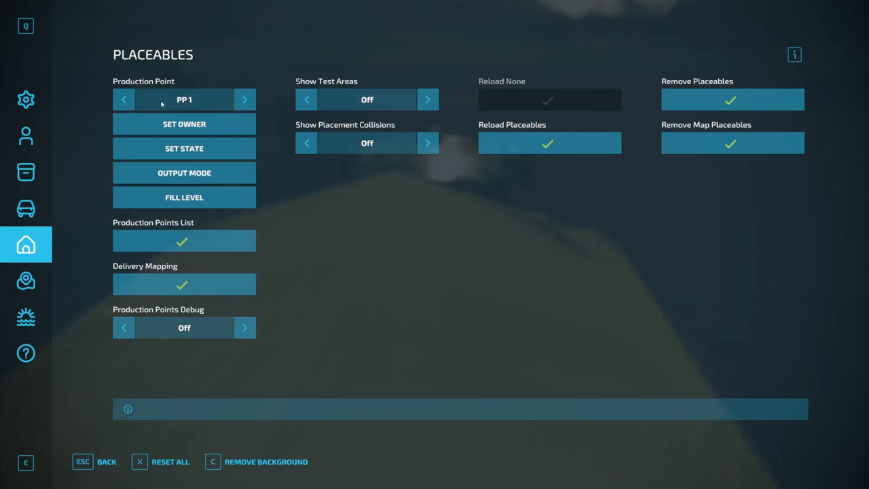
left_click(123, 99)
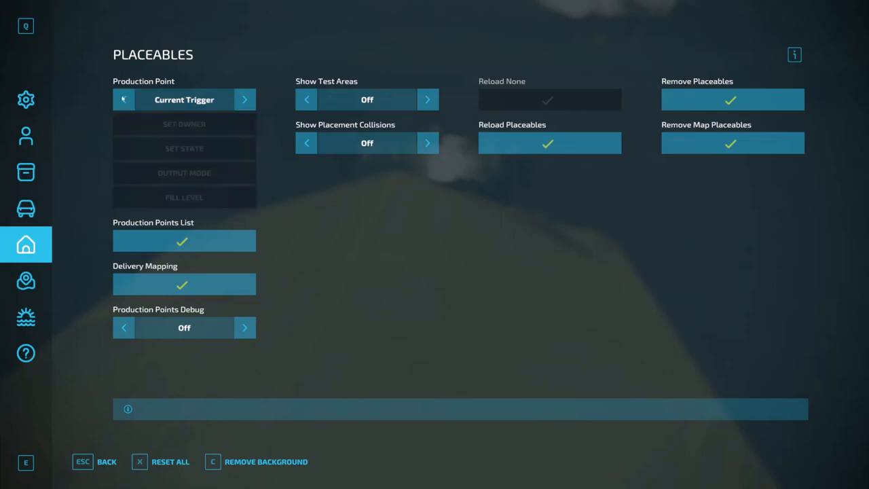
mouse_move(164, 150)
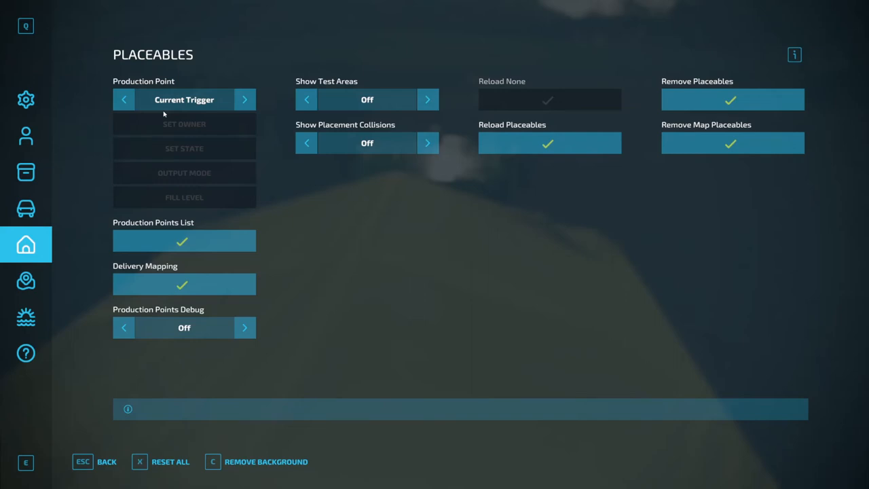
mouse_move(177, 102)
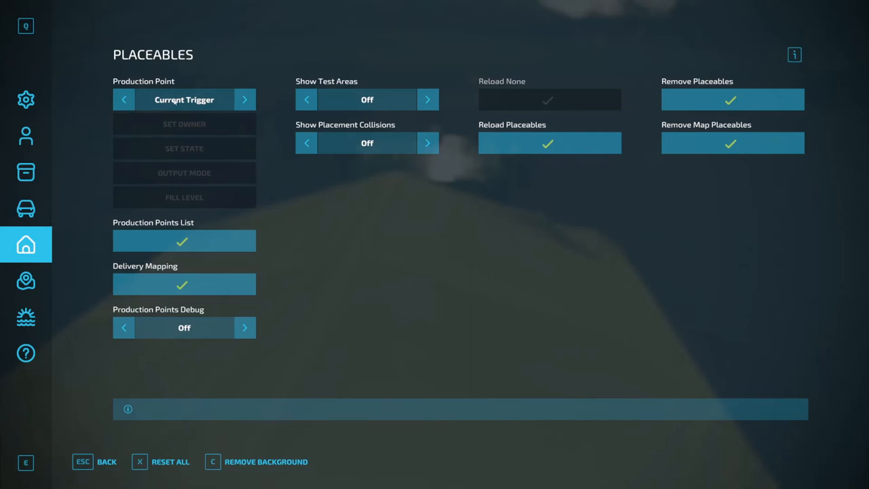
mouse_move(115, 176)
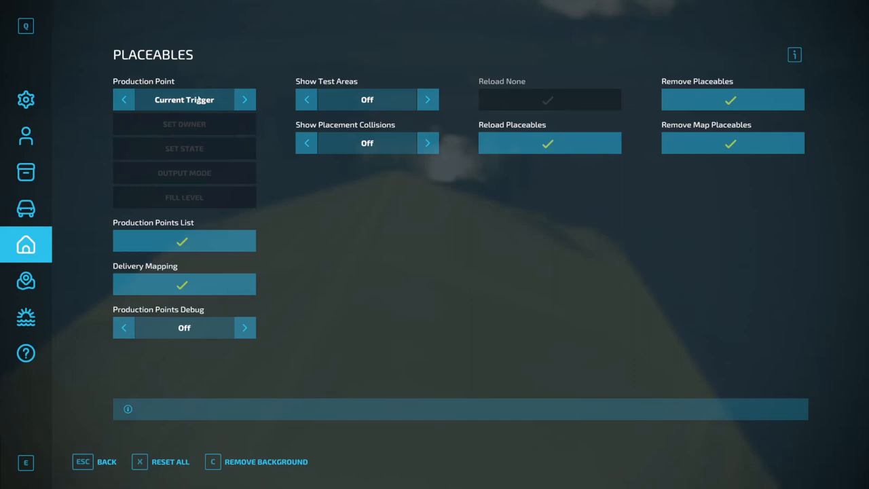
left_click(245, 99)
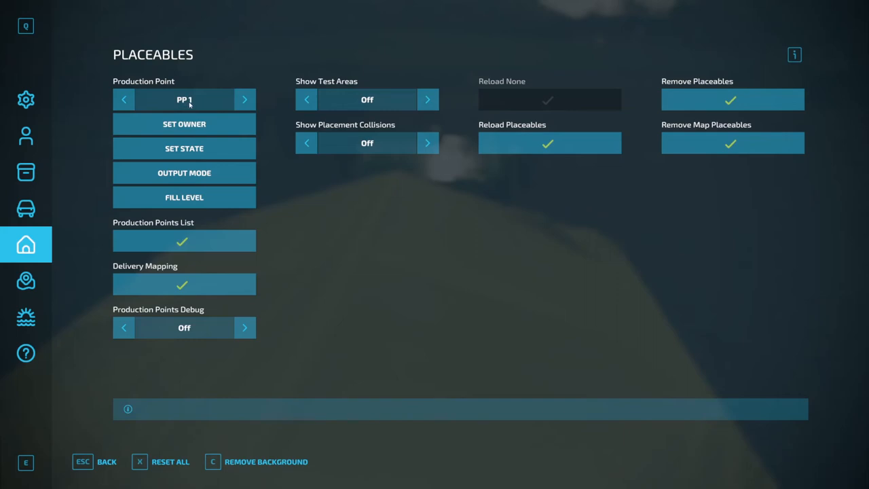
mouse_move(199, 117)
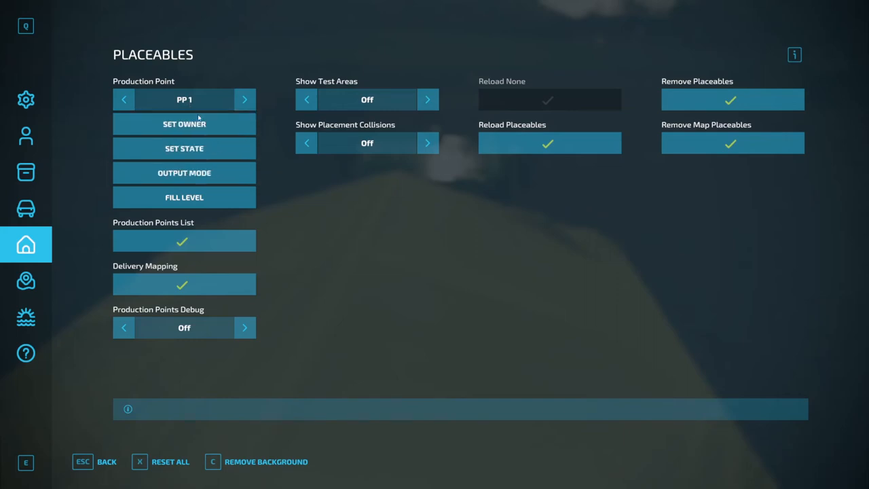
mouse_move(152, 198)
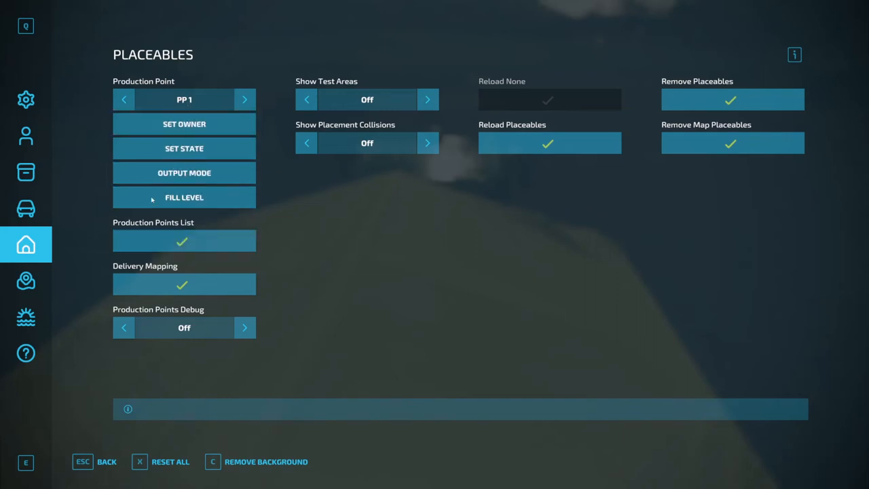
left_click(26, 280)
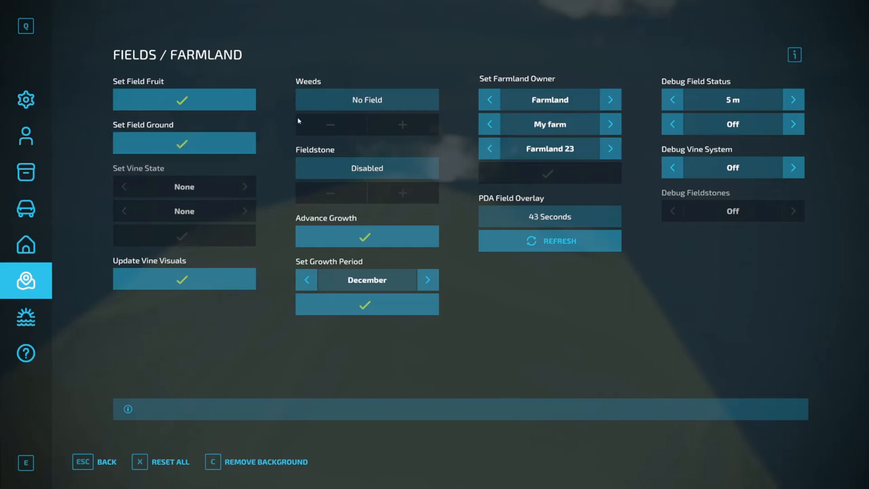
mouse_move(279, 158)
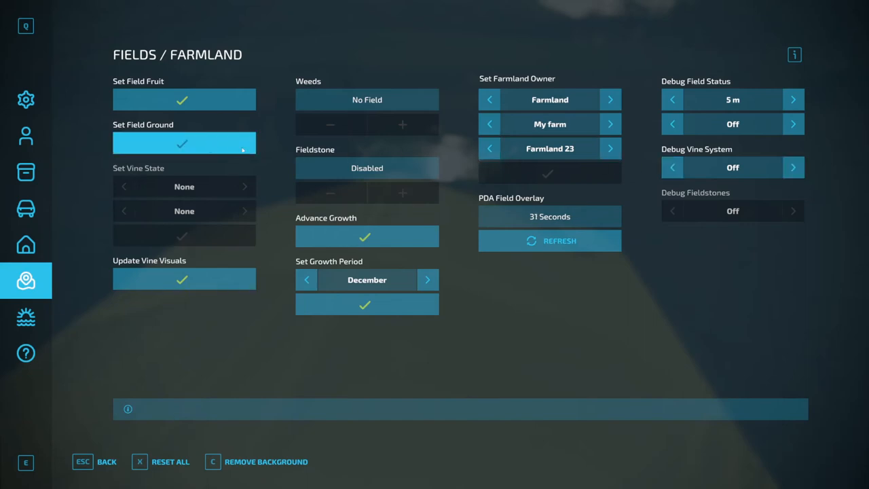
Open Set Field Fruit, preset to all fields, canola, Growing 2, 100% fertilizer.
left_click(182, 99)
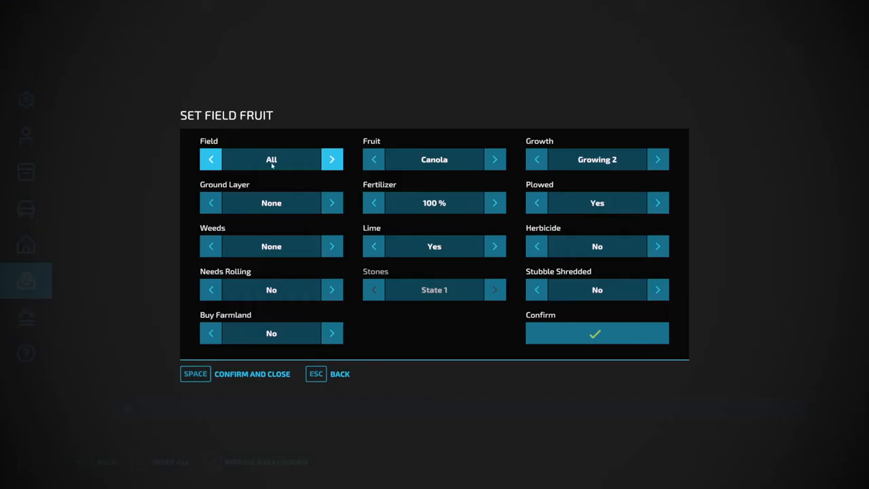
Step the Set Field Fruit field selector from All through the field numbers.
left_click(332, 159)
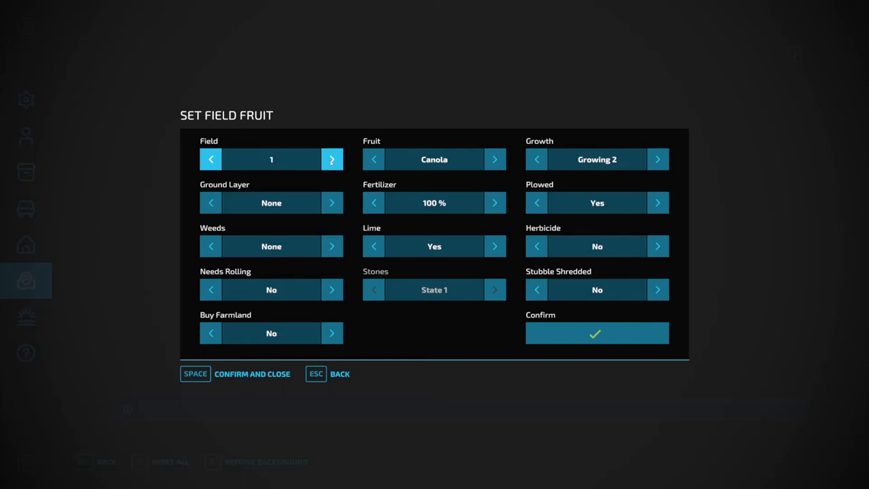
left_click(332, 159)
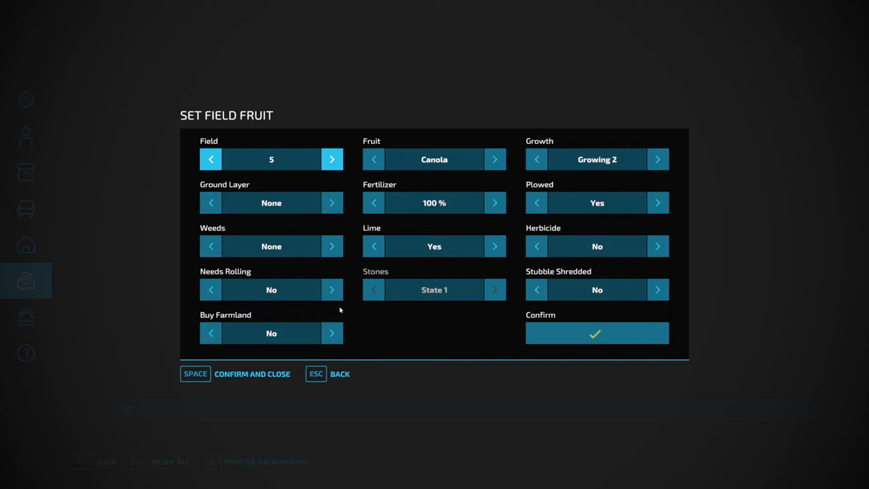
mouse_move(345, 317)
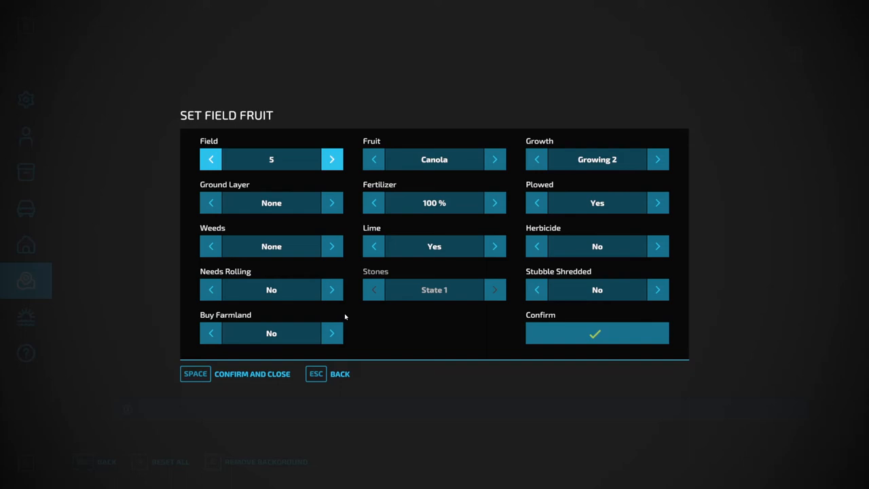
mouse_move(345, 316)
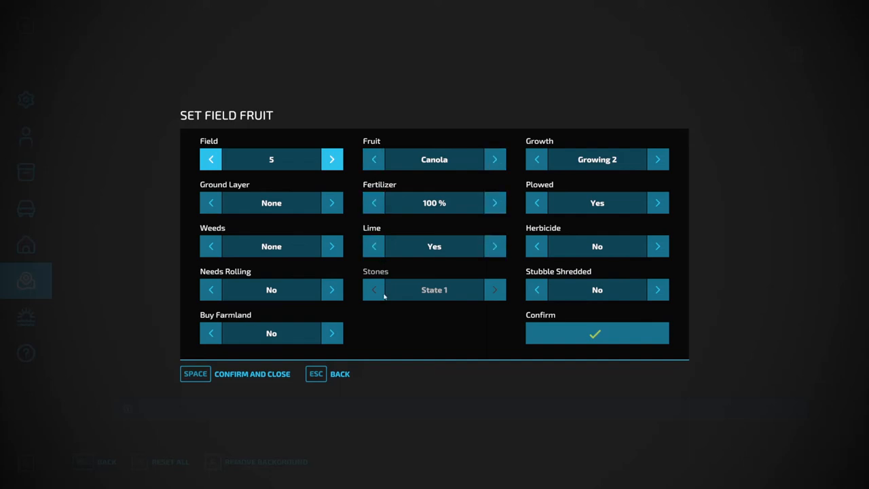
mouse_move(505, 290)
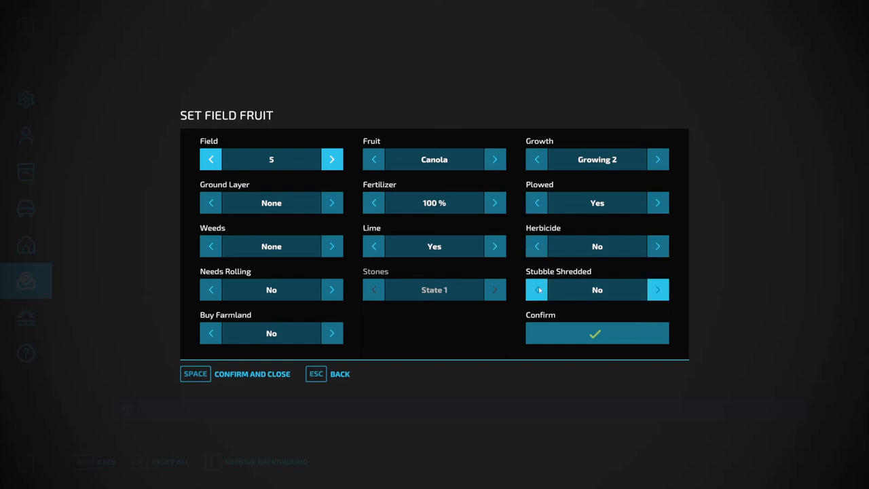
mouse_move(369, 299)
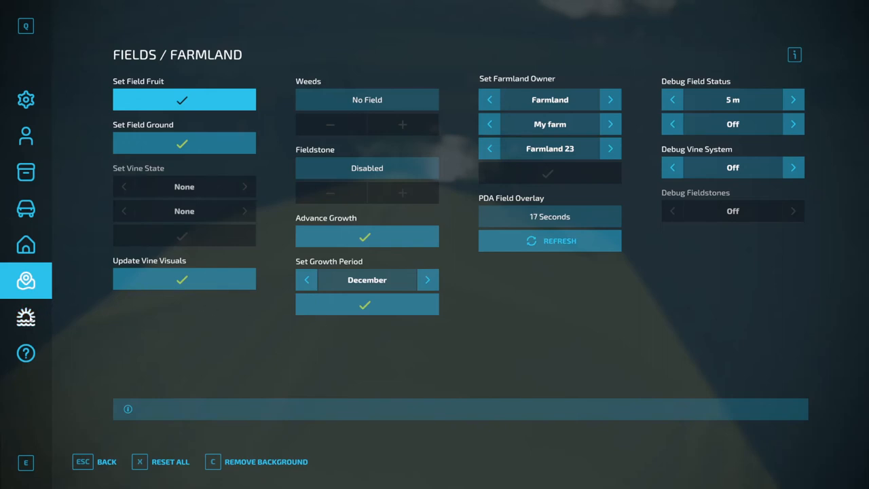
left_click(26, 317)
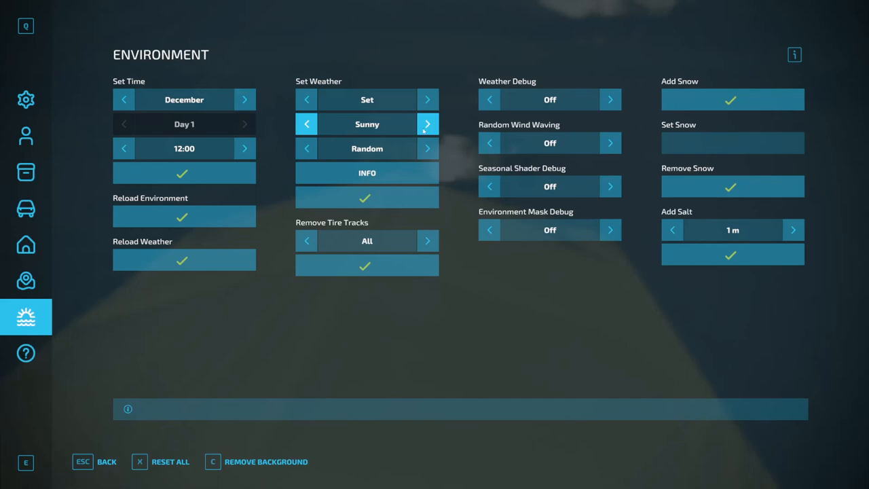
left_click(427, 124)
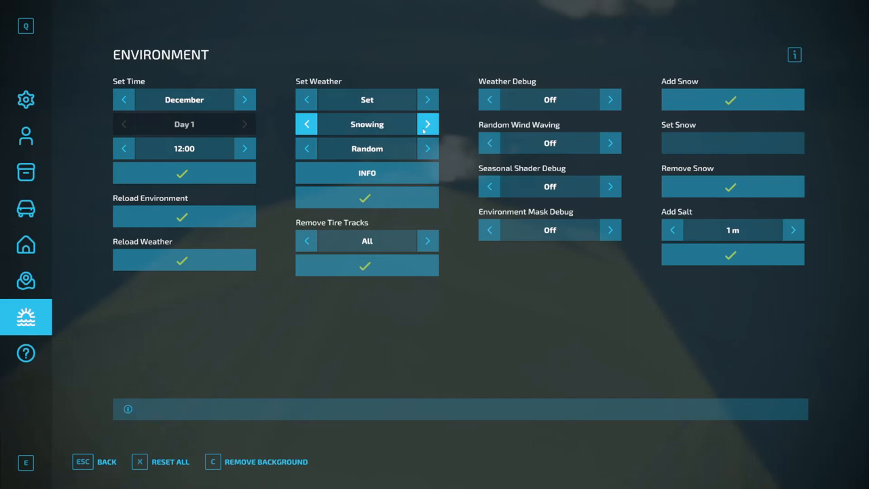
left_click(427, 124)
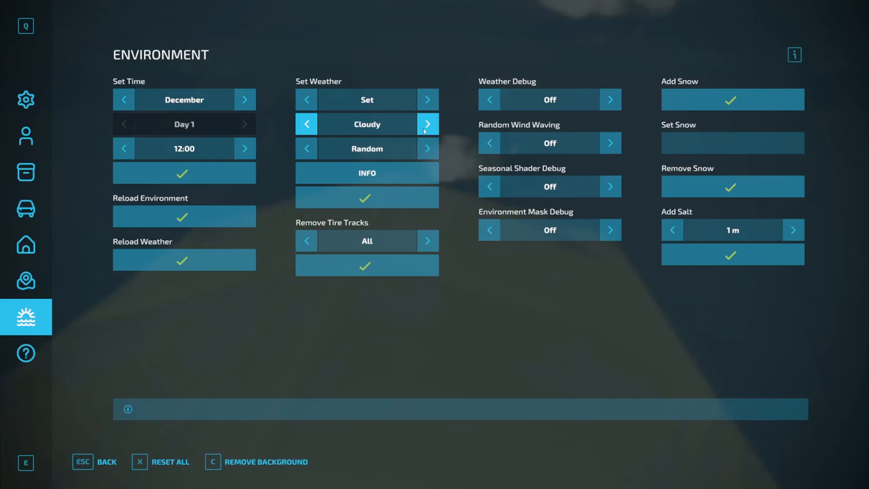
left_click(427, 123)
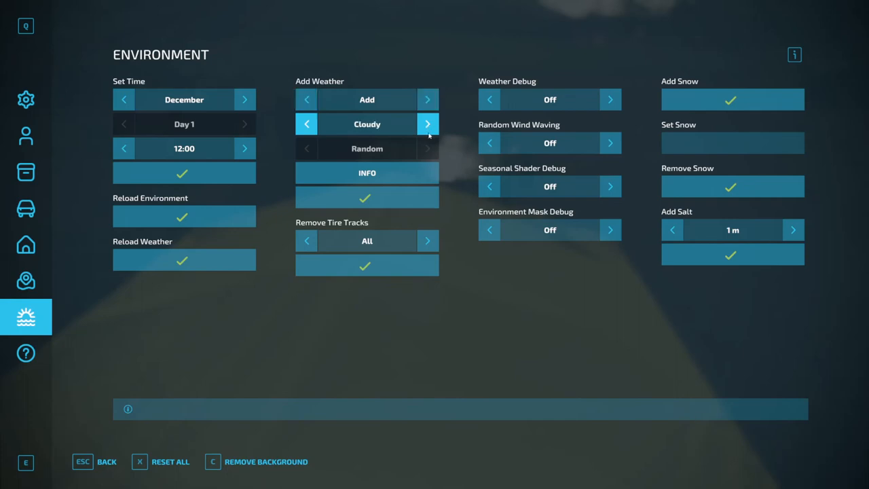
left_click(426, 123)
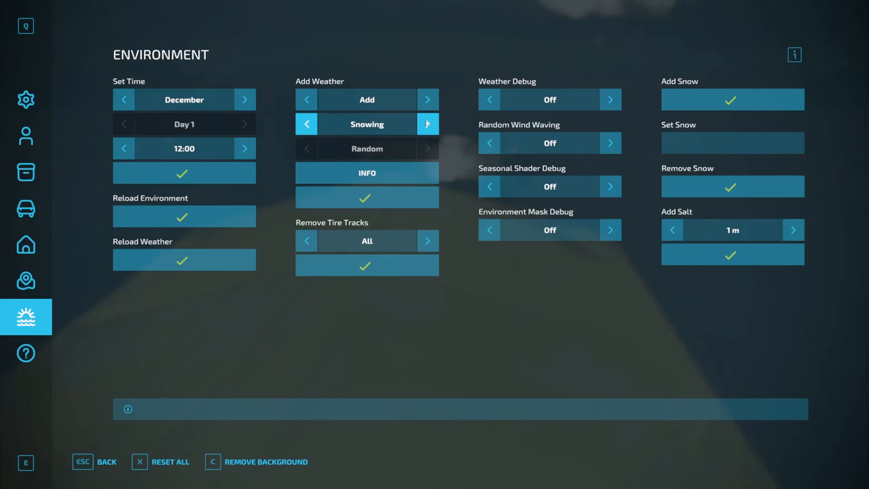
left_click(428, 124)
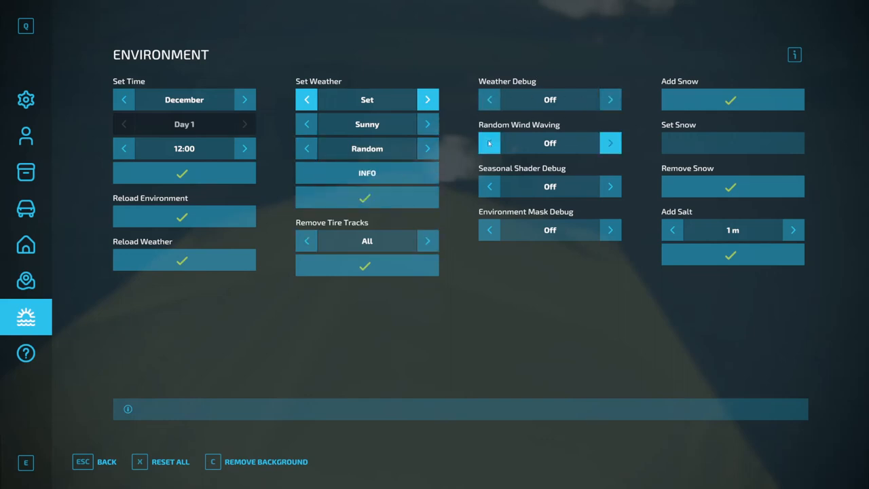
mouse_move(537, 157)
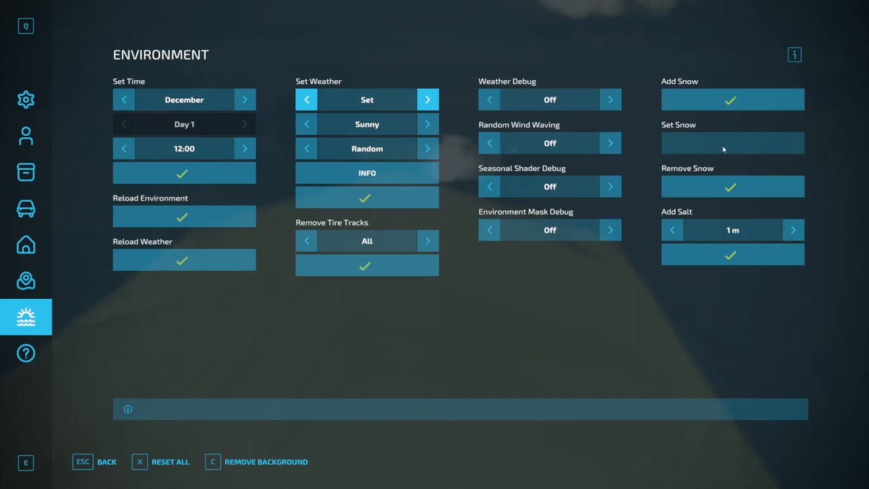
Set the snow amount to 0.5 and add snow to the map.
left_click(731, 143)
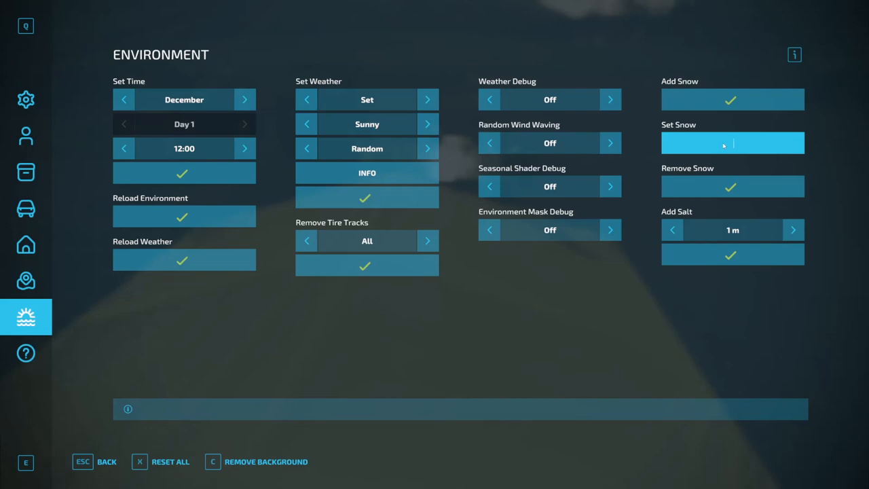
type("0.")
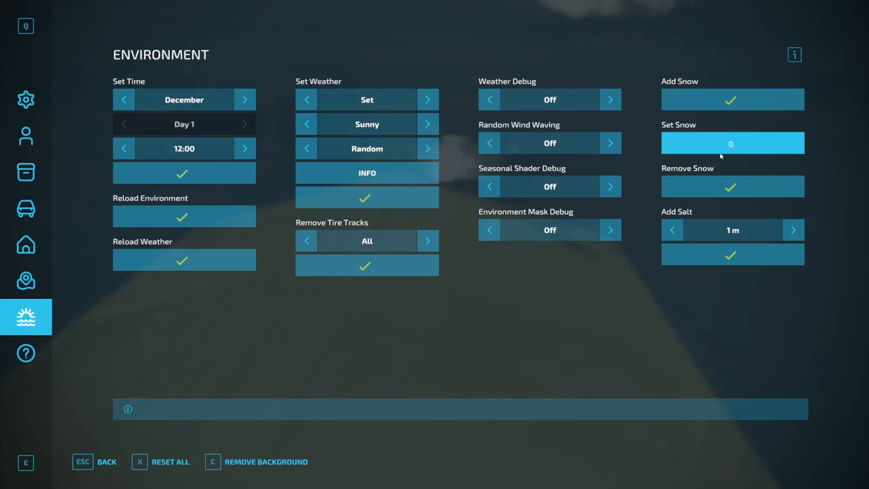
left_click(732, 144)
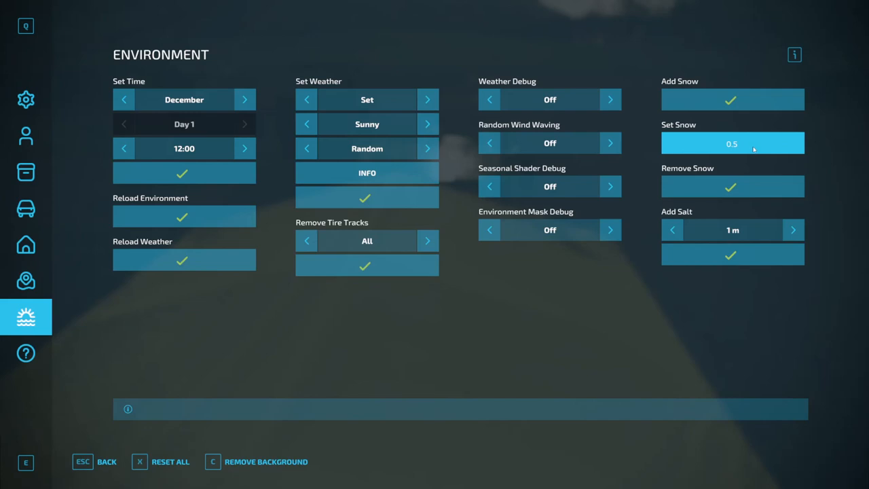
key("Escape")
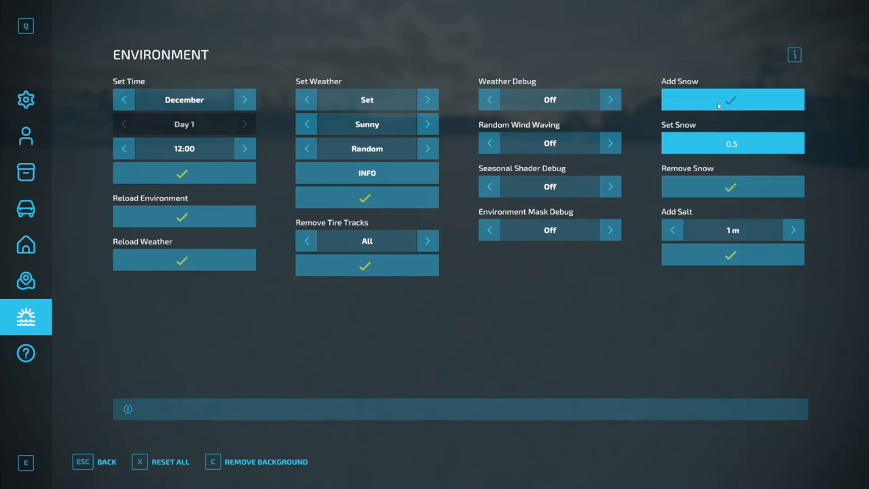
left_click(732, 100)
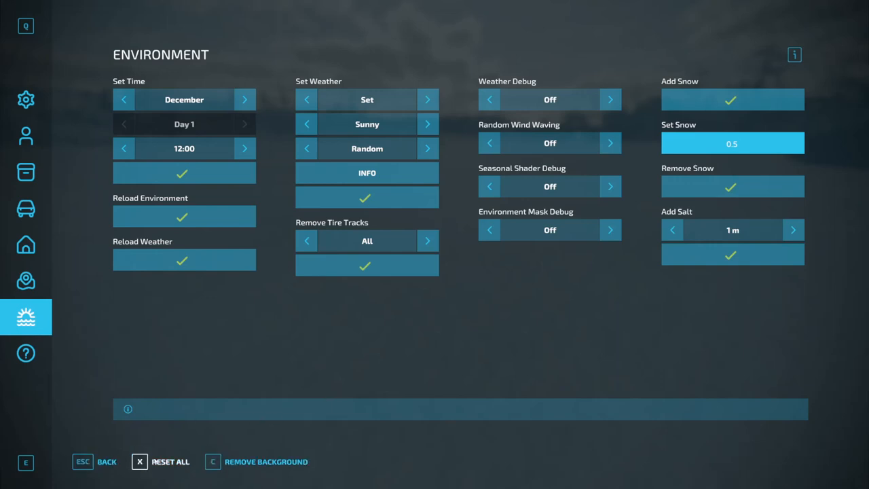
left_click(731, 143)
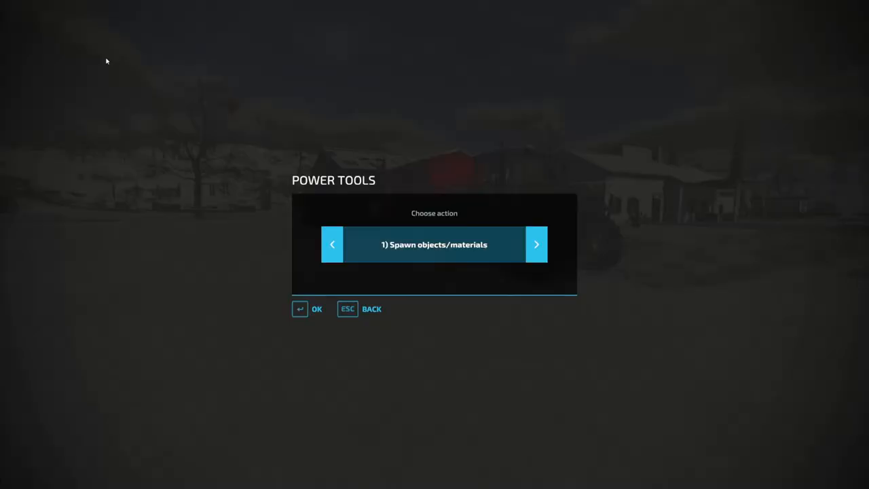
Cycle the Power Tools actions via Add/remove money, ending on Toggle HUD on/off.
left_click(536, 244)
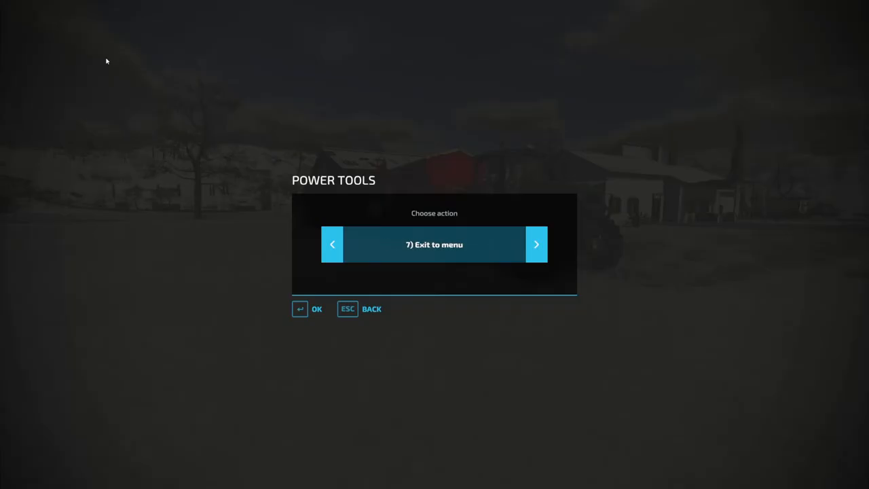
left_click(332, 244)
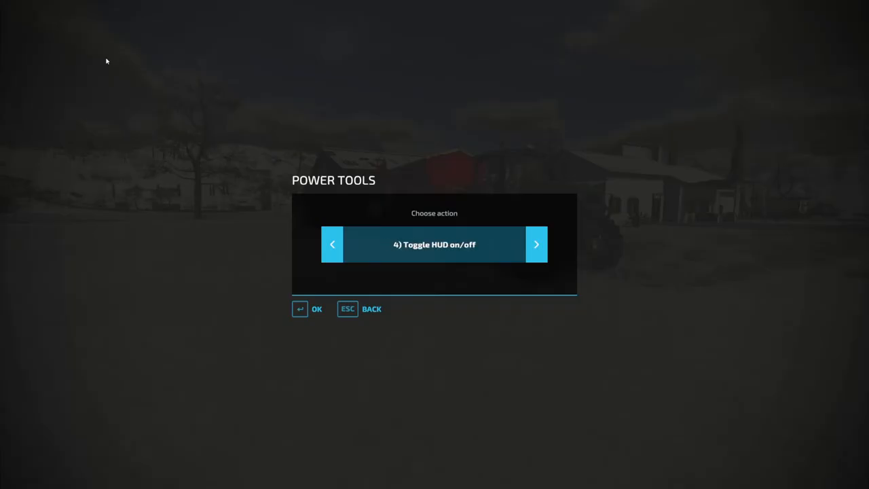
left_click(536, 244)
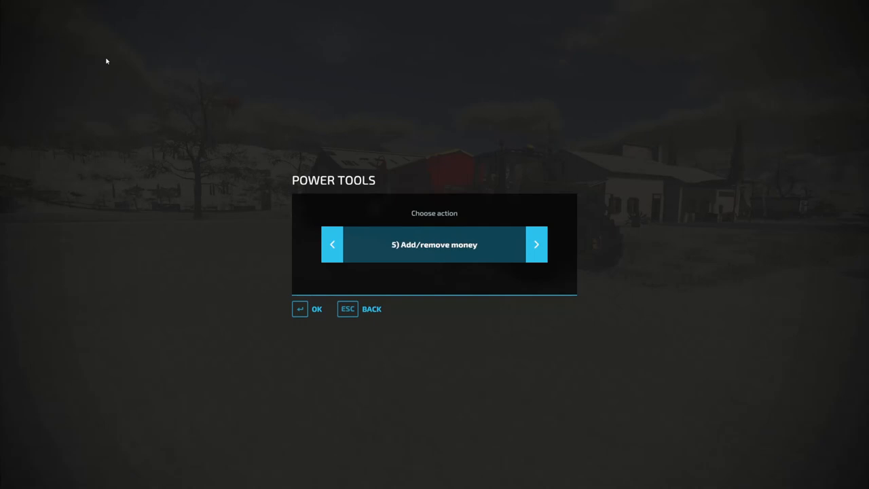
left_click(332, 244)
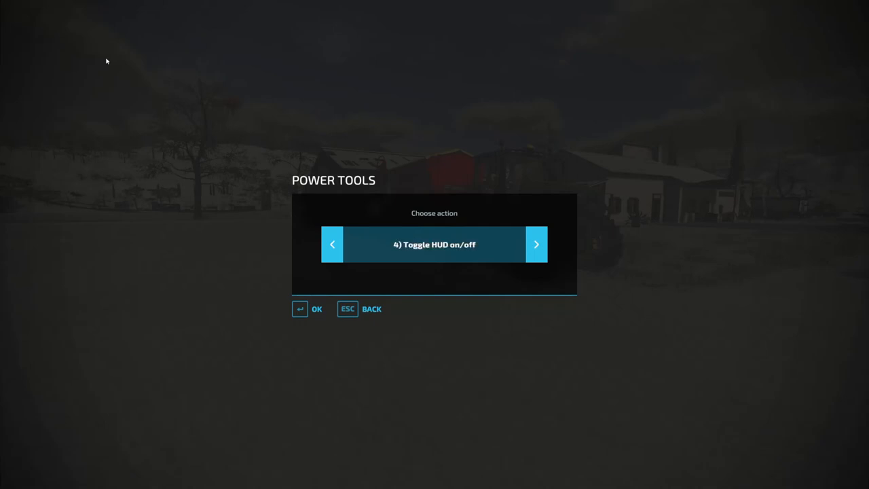